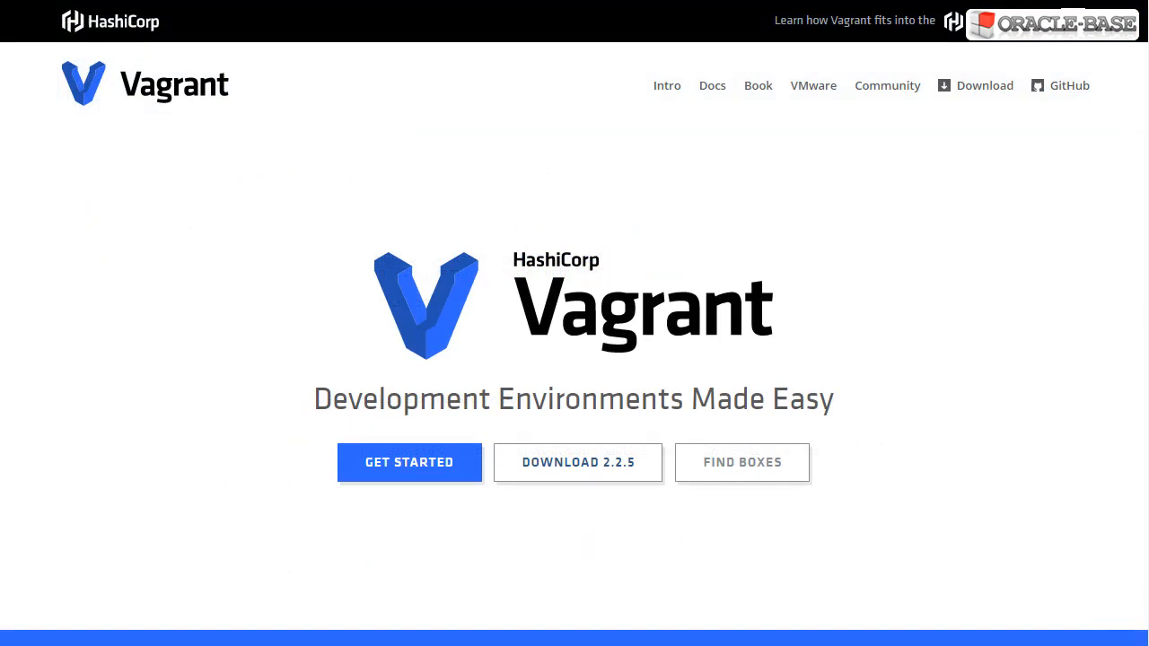
{"action": "mouse_move", "coordinate": [578, 463]}
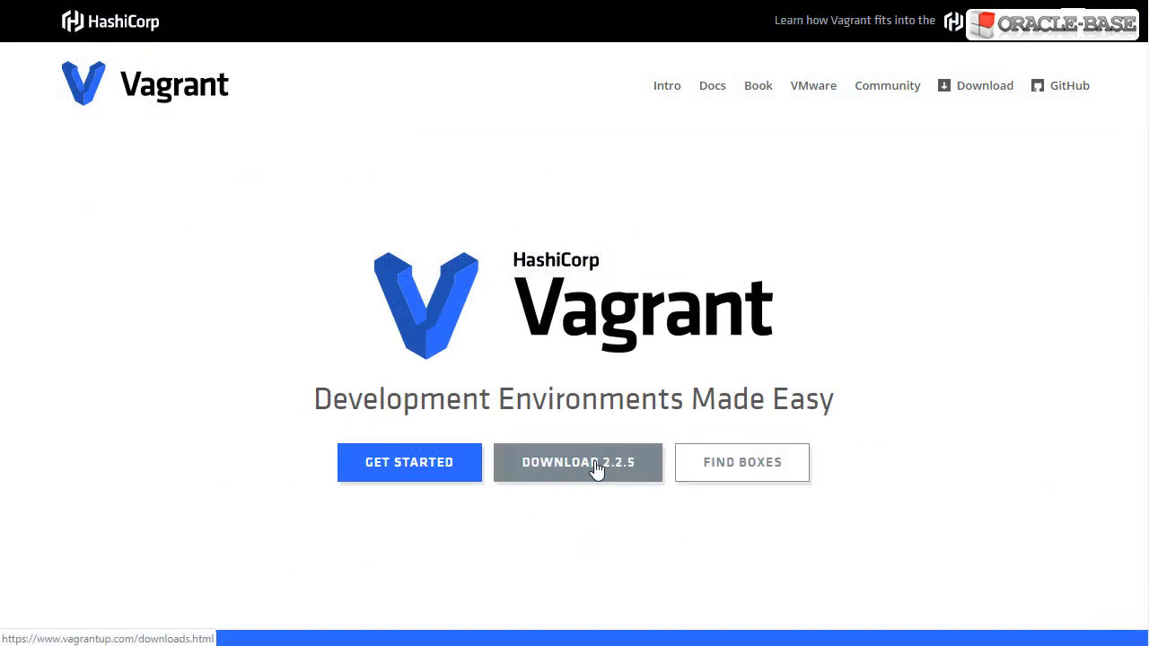
Review the Vagrant 2.2.5 download packages listed for each operating system.
{"action": "left_click", "coordinate": [577, 463]}
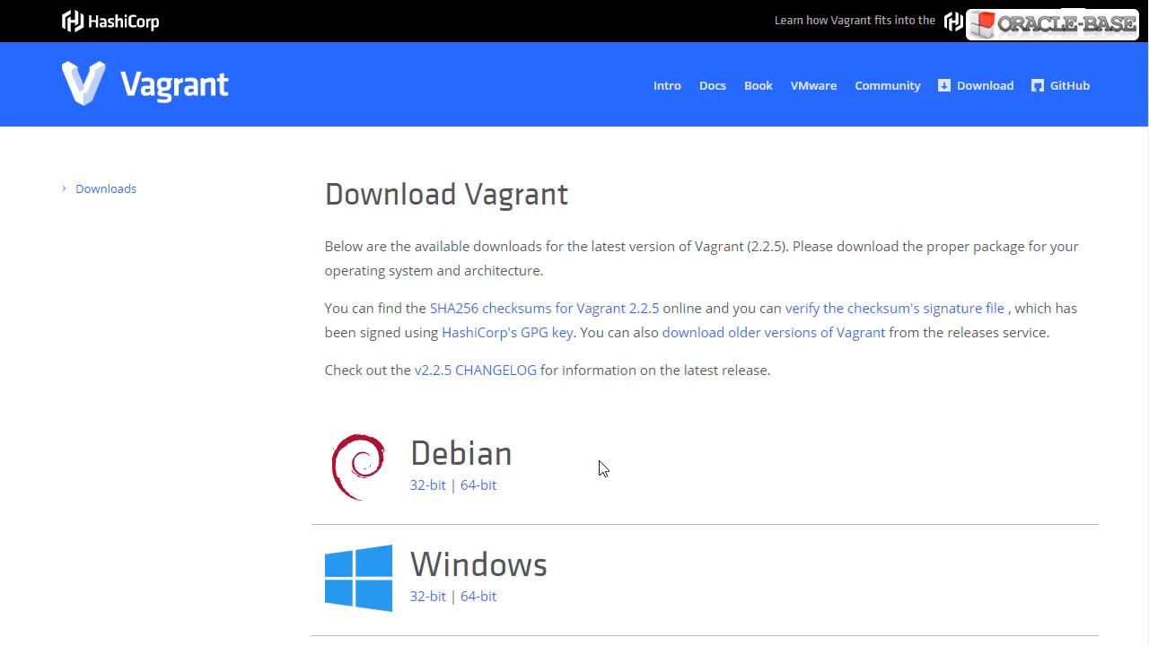
{"action": "scroll", "scroll_direction": "down", "scroll_amount": 3}
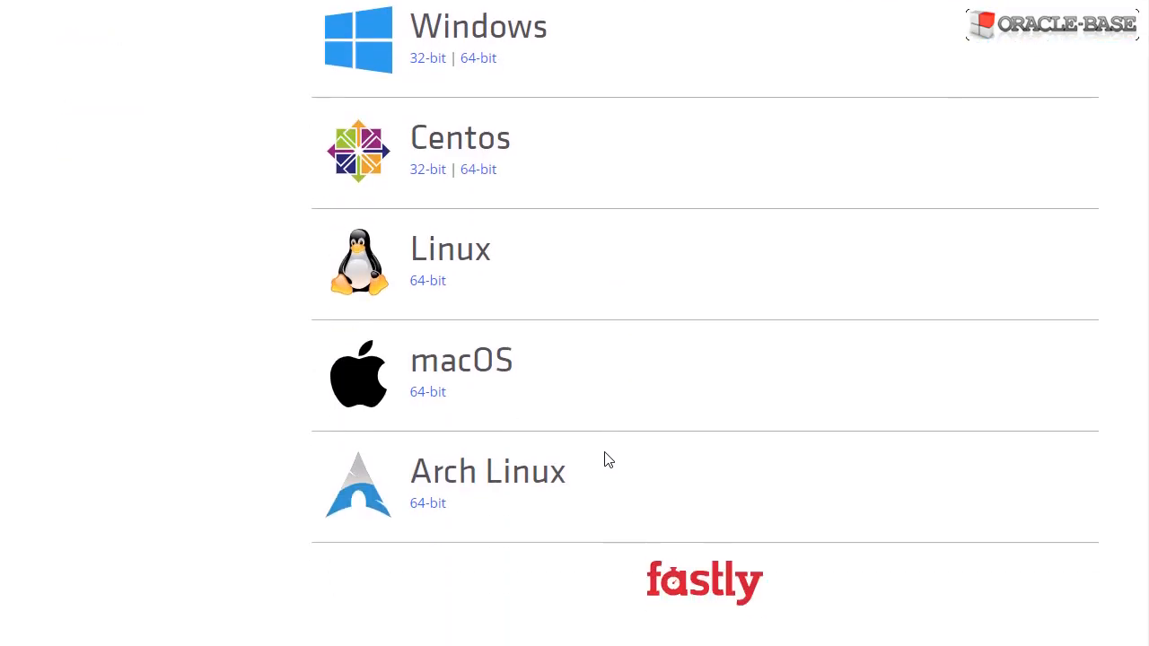
{"action": "scroll", "scroll_direction": "up", "scroll_amount": 3}
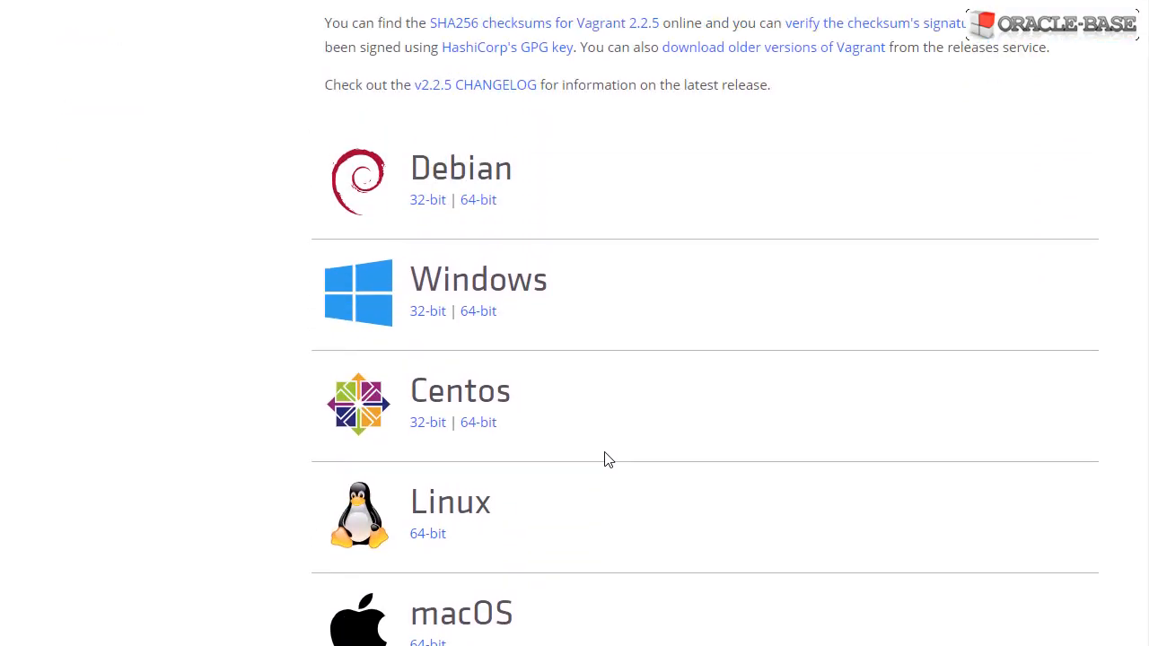
{"action": "scroll", "scroll_direction": "down", "scroll_amount": 3}
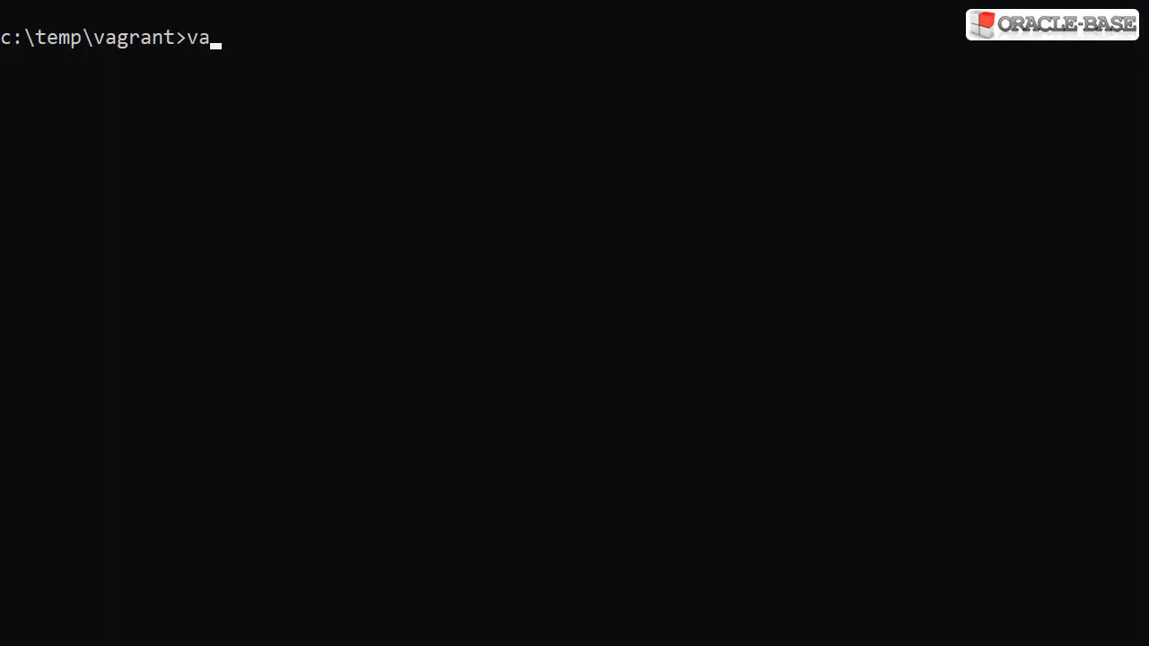
Run 'vagrant box list', remove the ol76 box with confirmation, and add bento/oracle-7.6 for virtualbox.
{"action": "type", "text": "grant box l"}
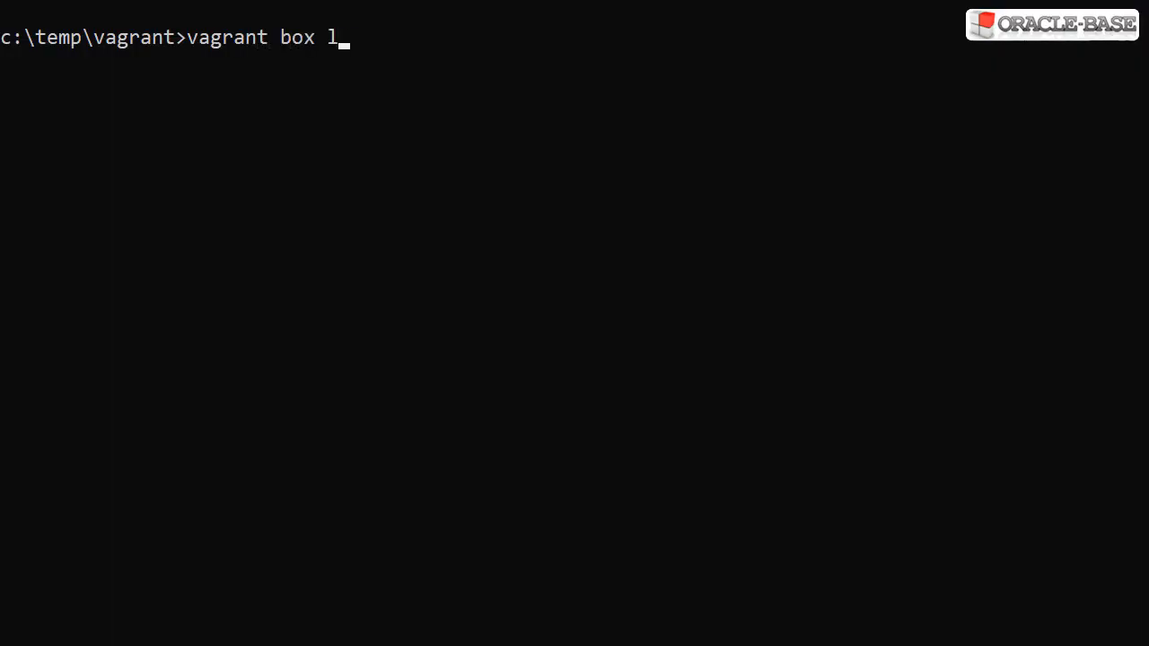
{"action": "type", "text": "ist"}
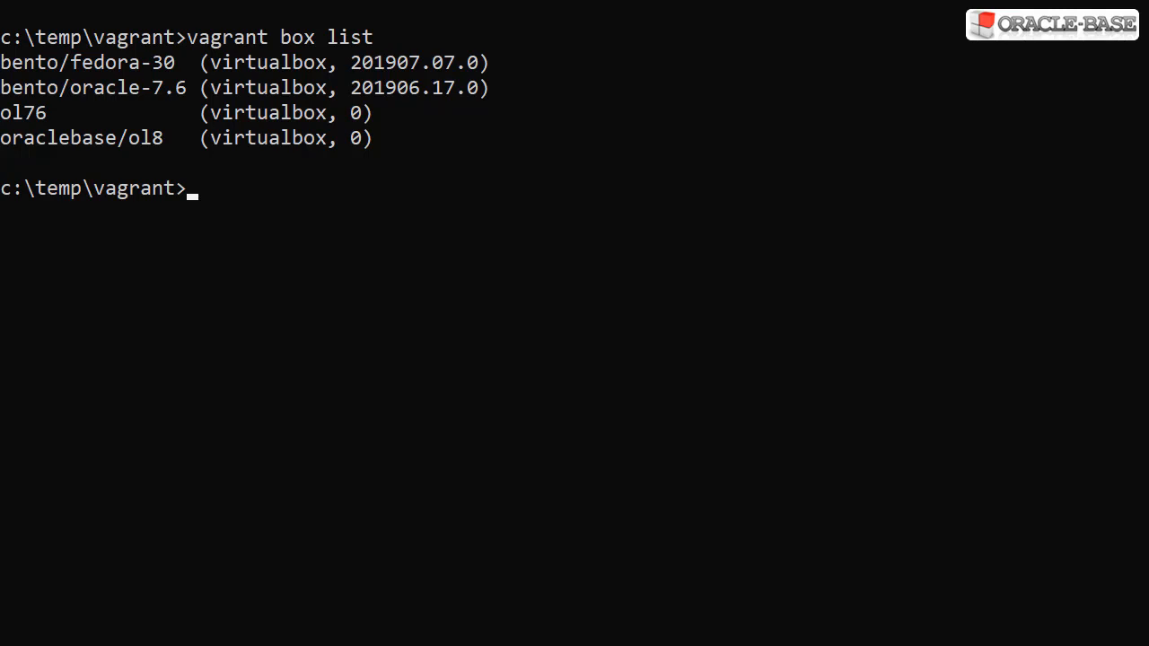
{"action": "type", "text": "vagrant box remove ol76"}
{"action": "type", "text": "vagrant box remove bento/oracle-7.6"}
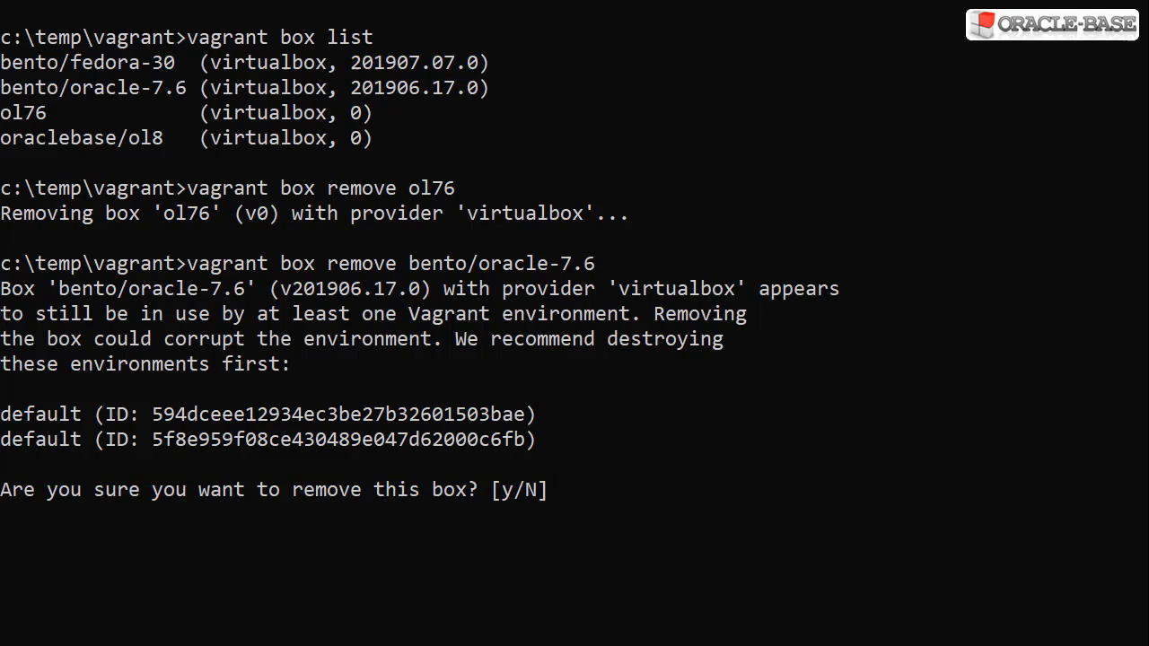
{"action": "type", "text": "y"}
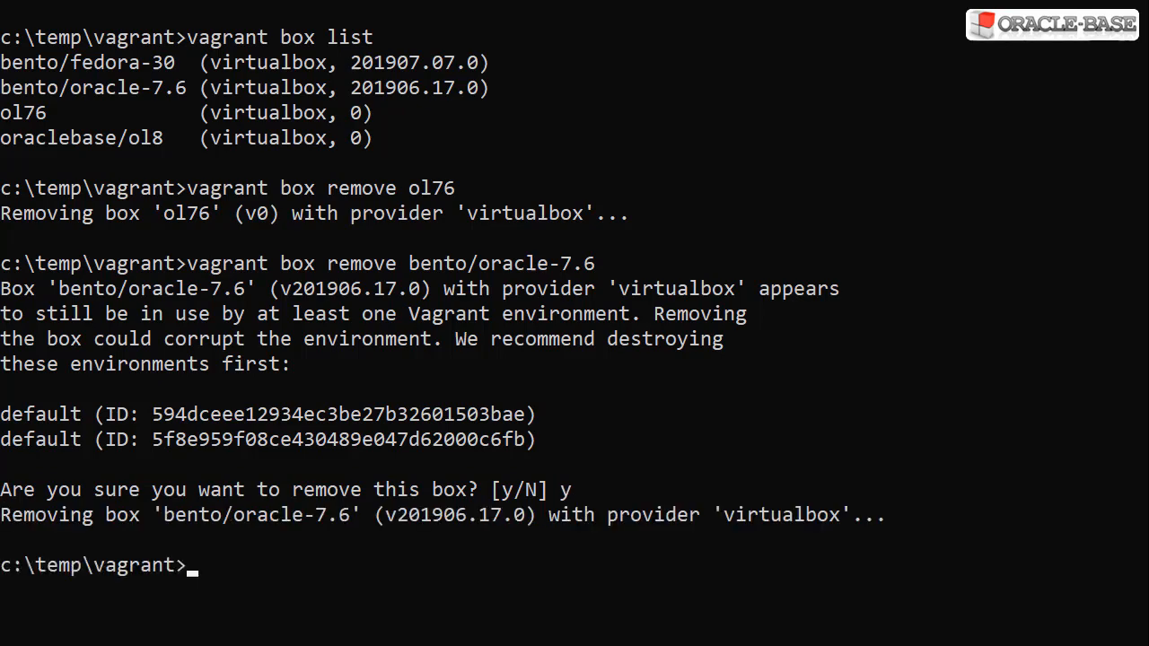
{"action": "type", "text": "vagrant box add bento/oracle-7.6 --provider virtualbox"}
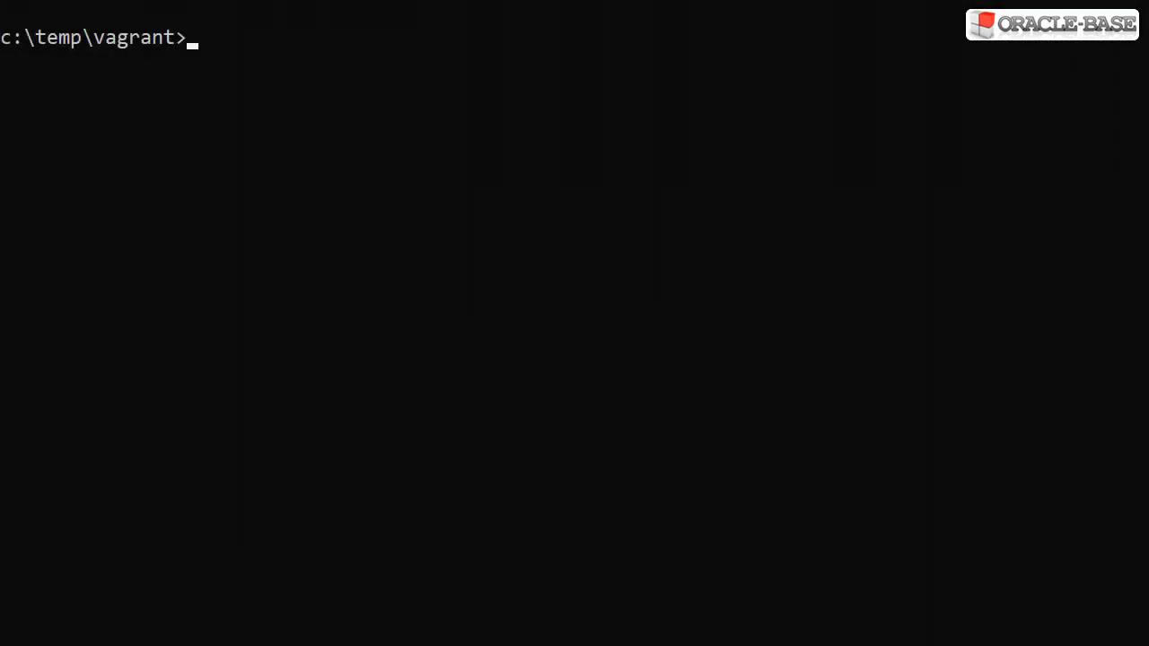
Run 'vagrant init' in c:\temp\vagrant and list the folder to confirm the Vagrantfile exists.
{"action": "type", "text": "vagrant"}
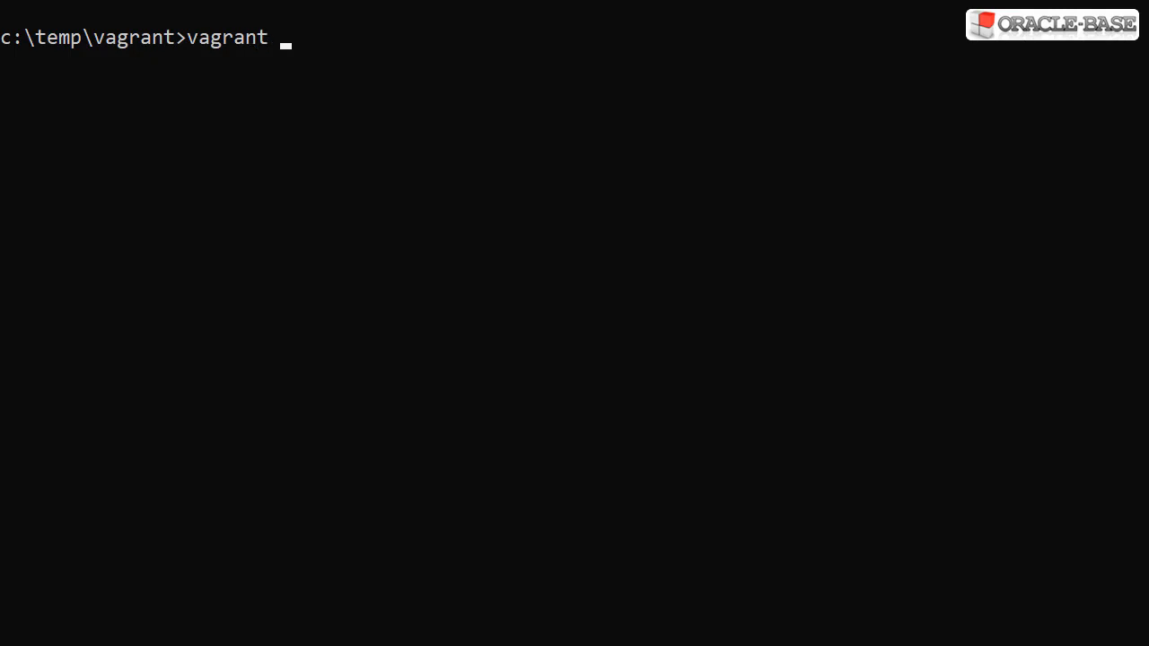
{"action": "type", "text": "init"}
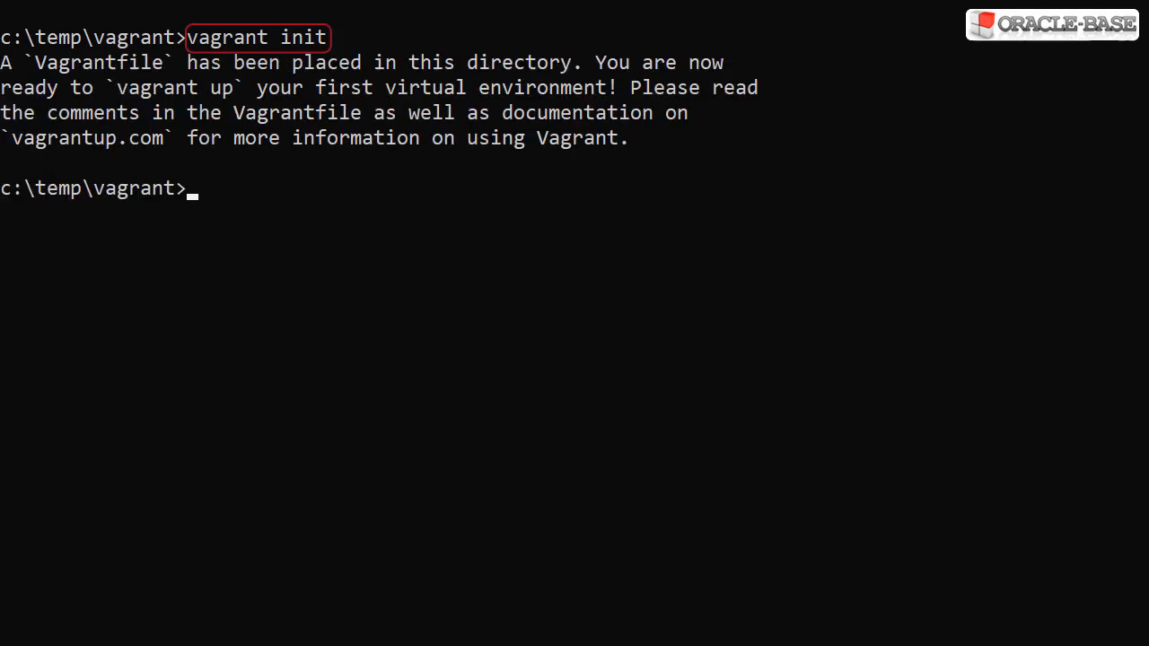
{"action": "type", "text": "dir"}
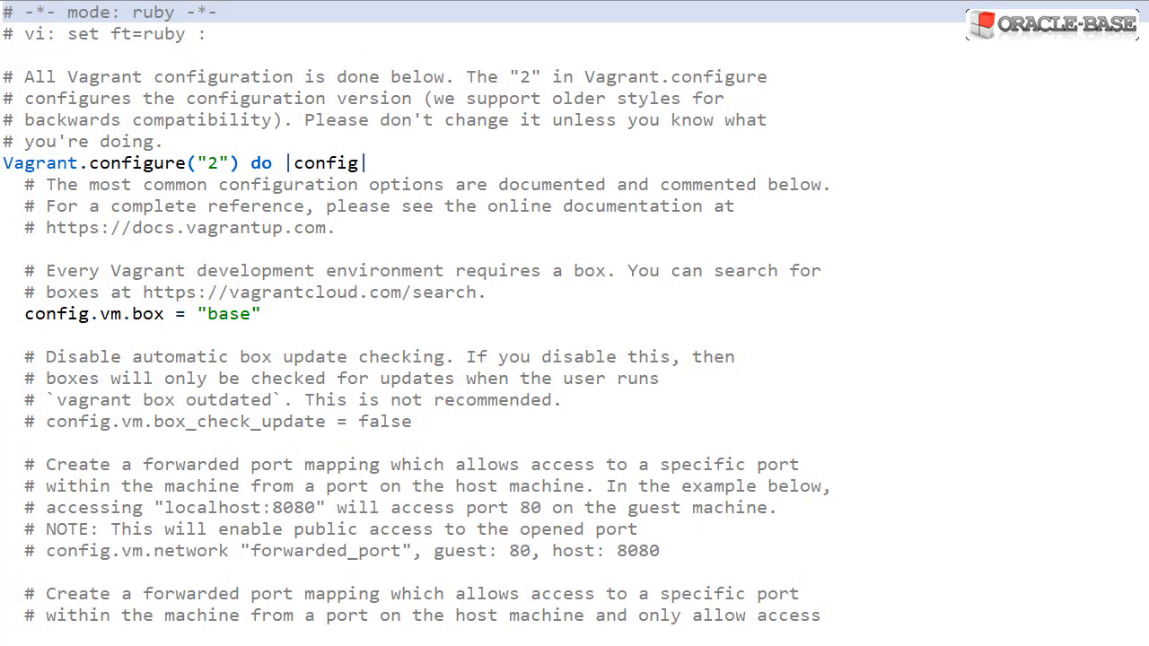
{"action": "mouse_move", "coordinate": [1123, 416]}
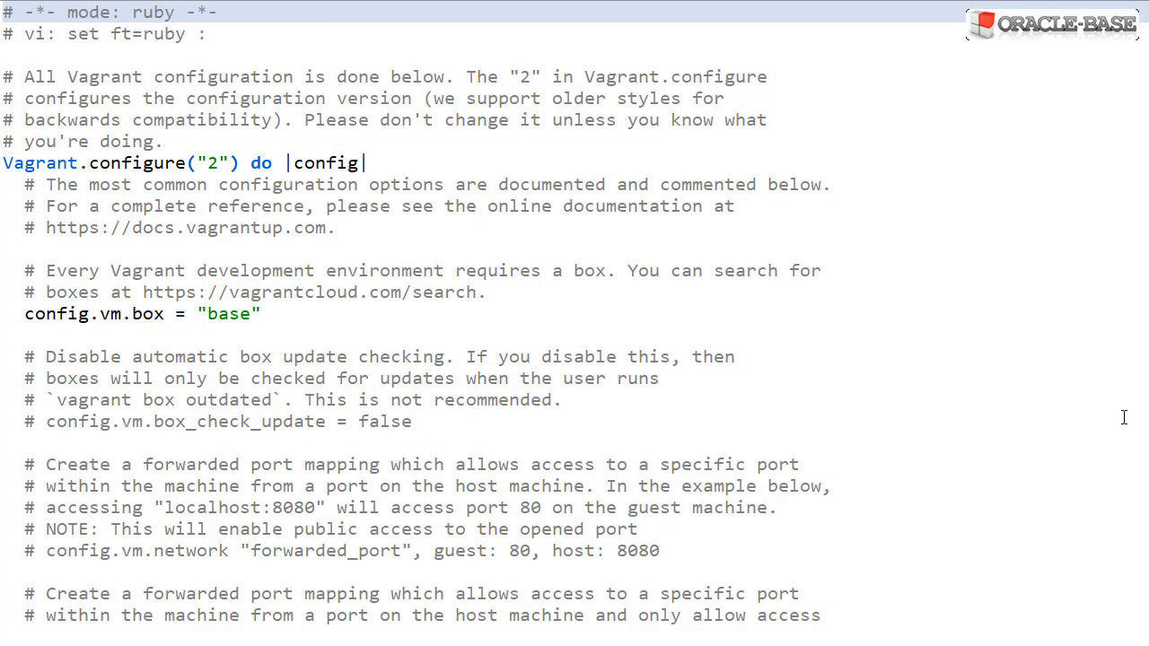
Reduce the Vagrantfile to its configure block with config.vm.box set to "ol76".
{"action": "scroll", "scroll_direction": "down", "scroll_amount": 3}
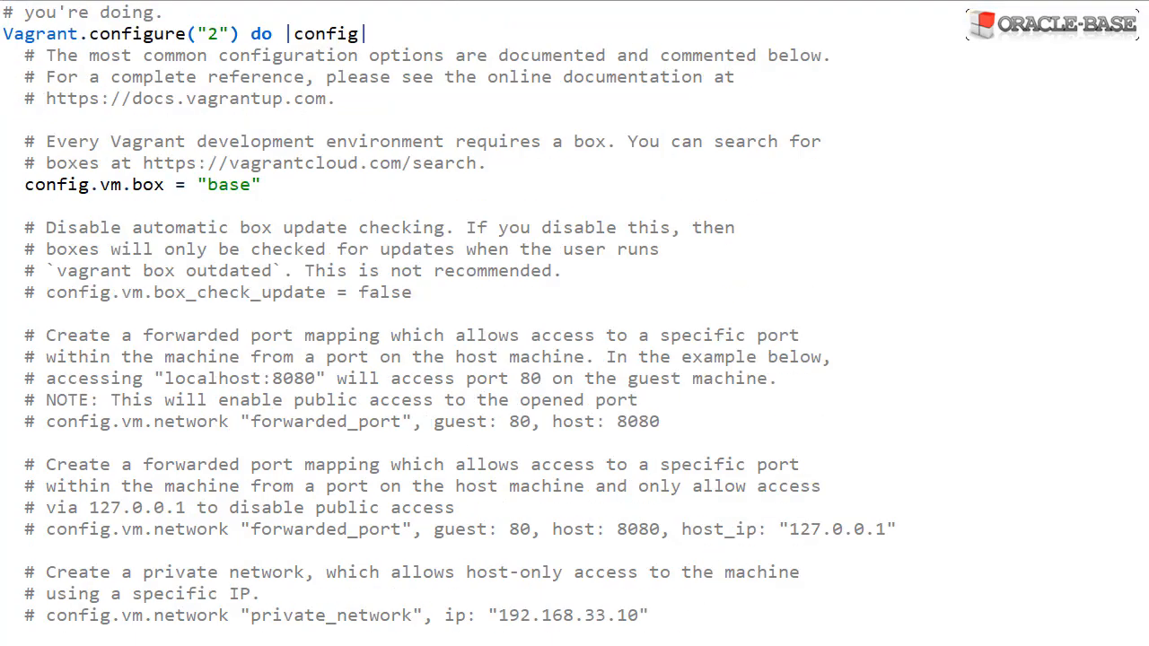
{"action": "scroll", "scroll_direction": "down", "scroll_amount": 3}
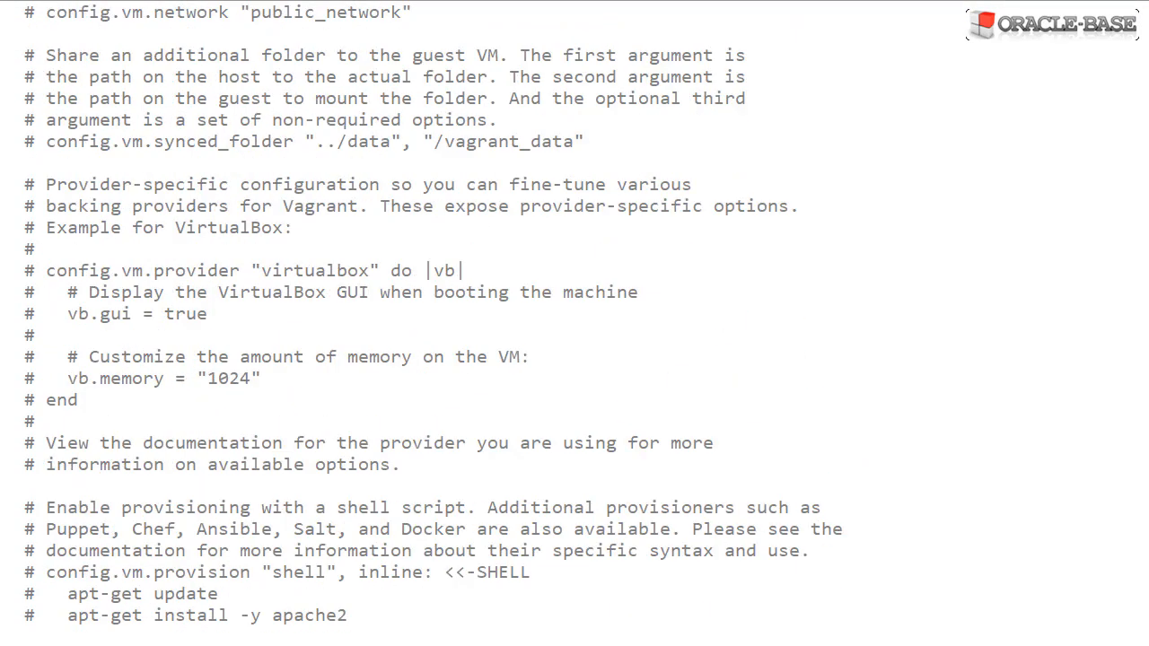
{"action": "scroll", "scroll_direction": "down", "scroll_amount": 3}
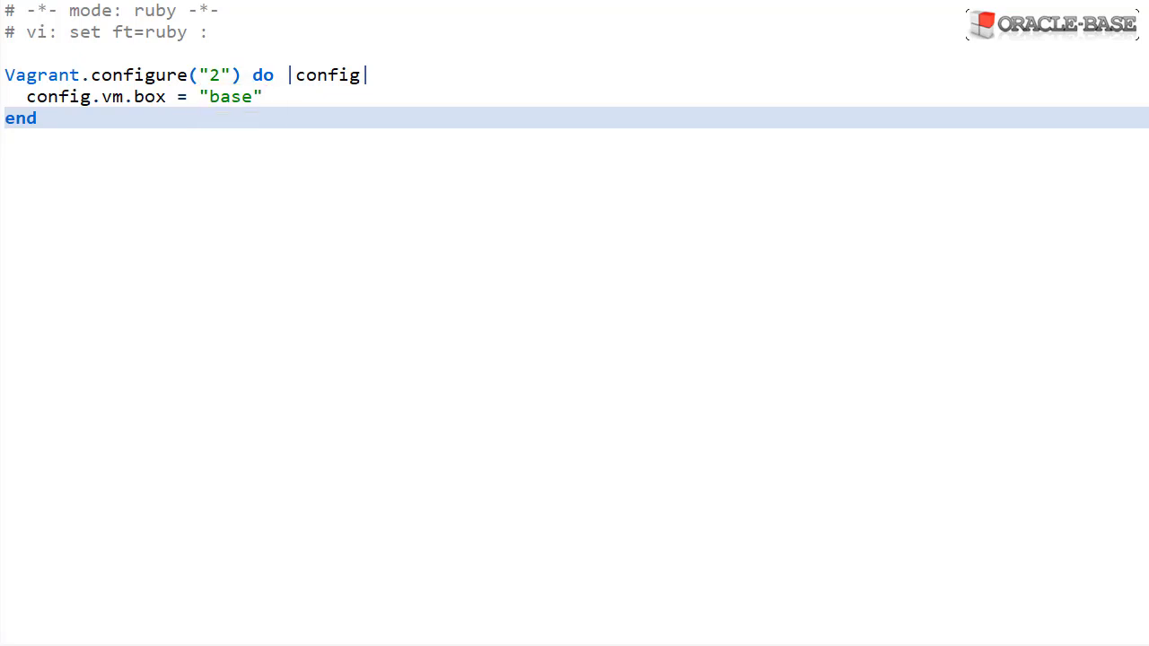
{"action": "type", "text": "ol76"}
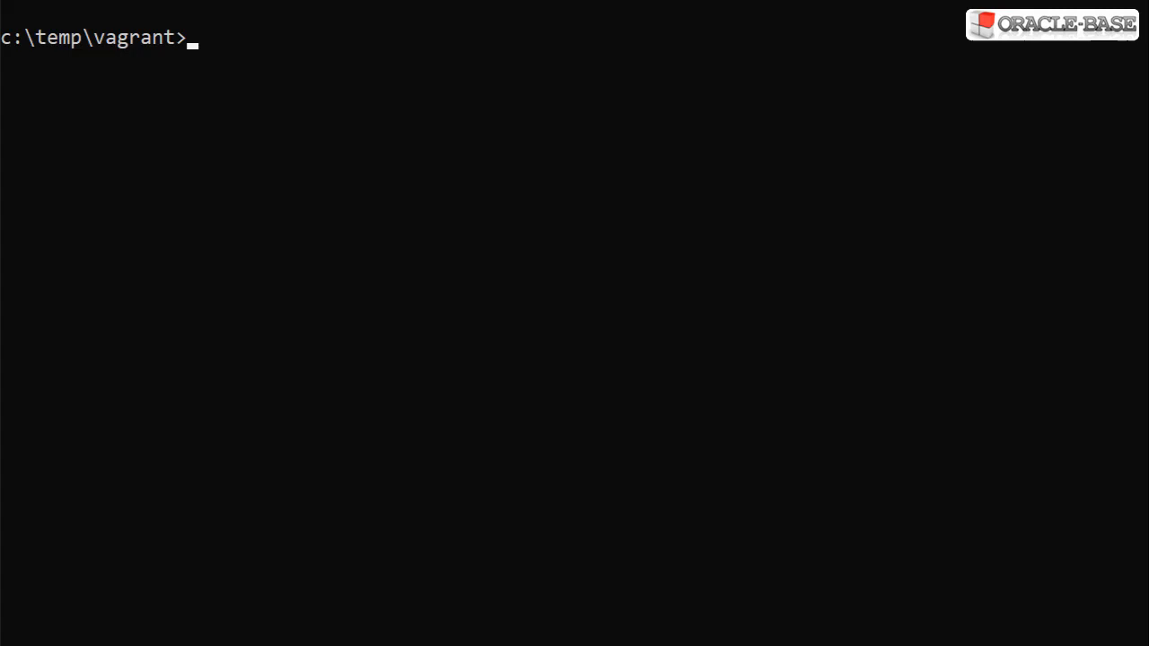
{"action": "type", "text": "dir"}
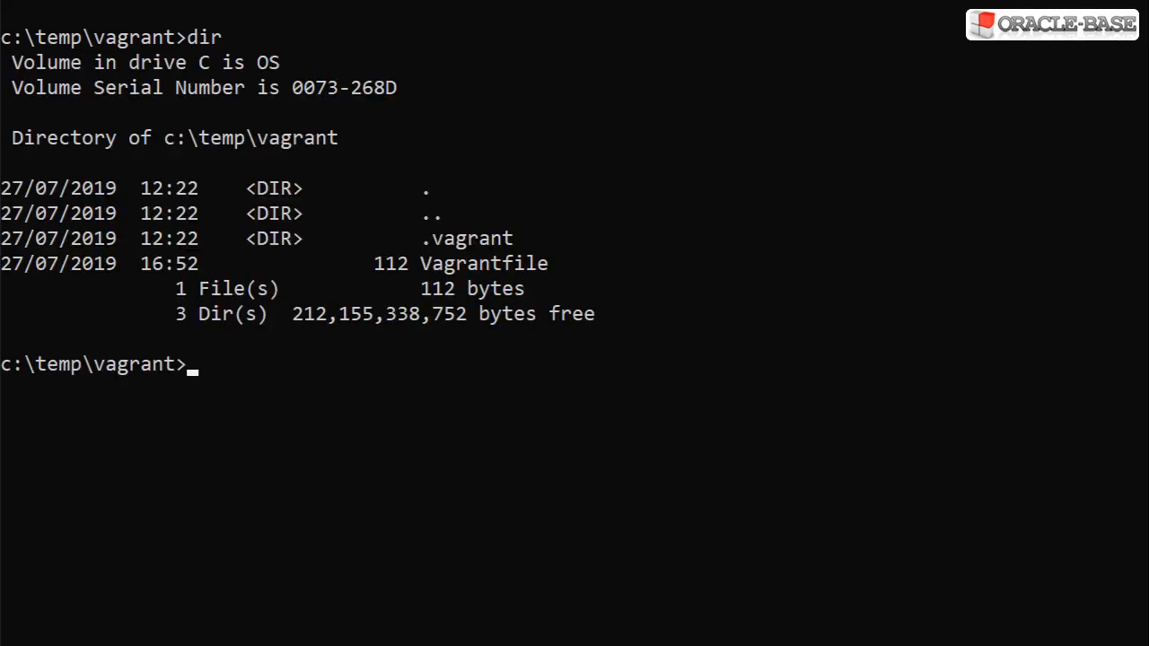
{"action": "type", "text": "vagra"}
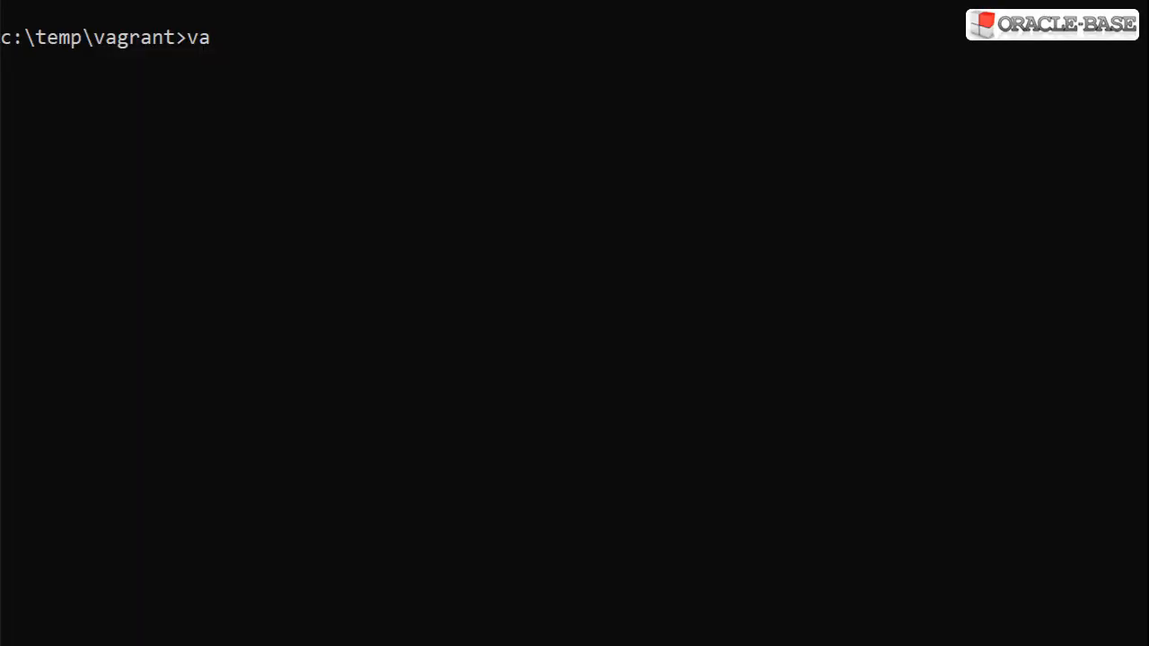
Check 'vagrant status' and halt the running VM.
{"action": "type", "text": "grant stat"}
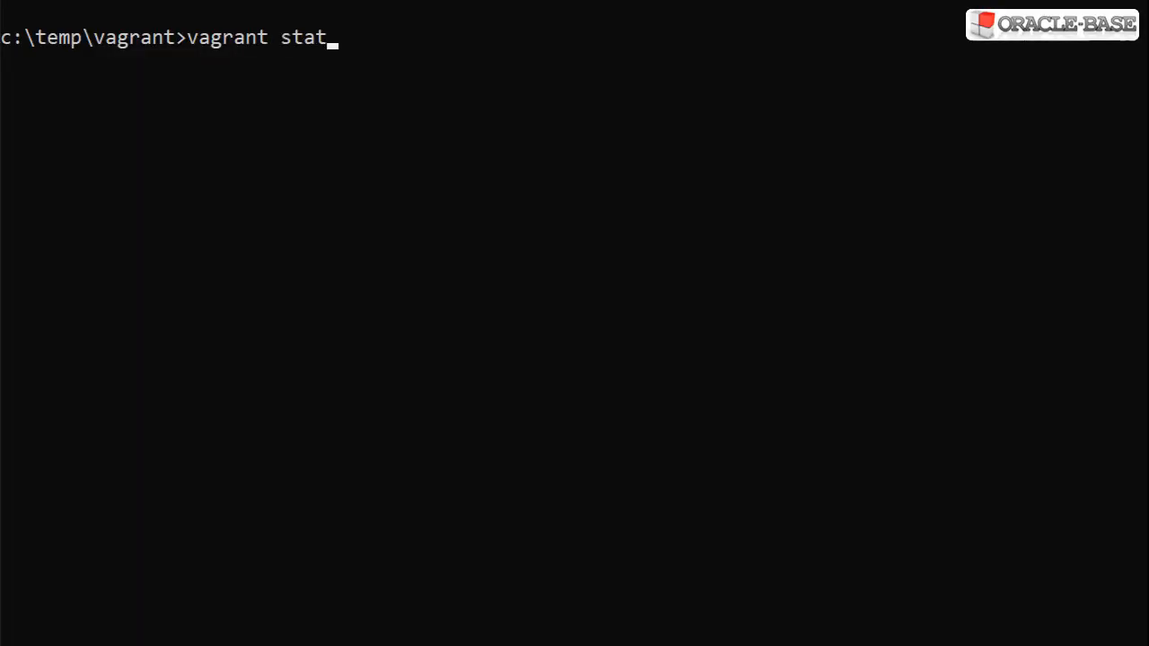
{"action": "type", "text": "us"}
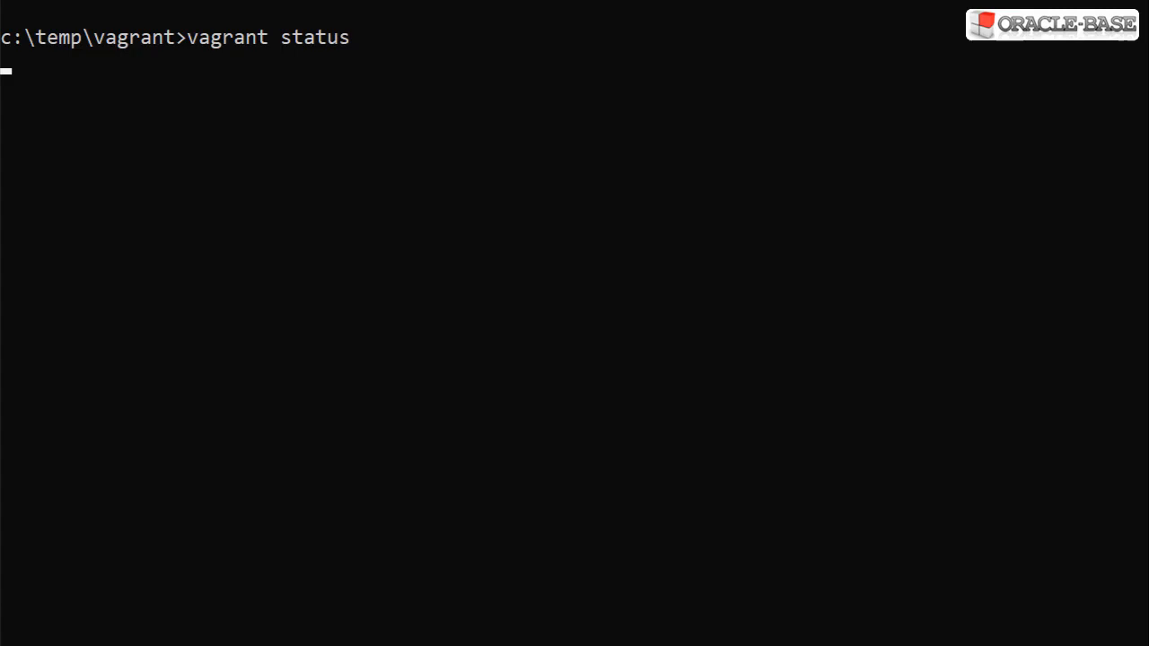
{"action": "double_click", "coordinate": [269, 37]}
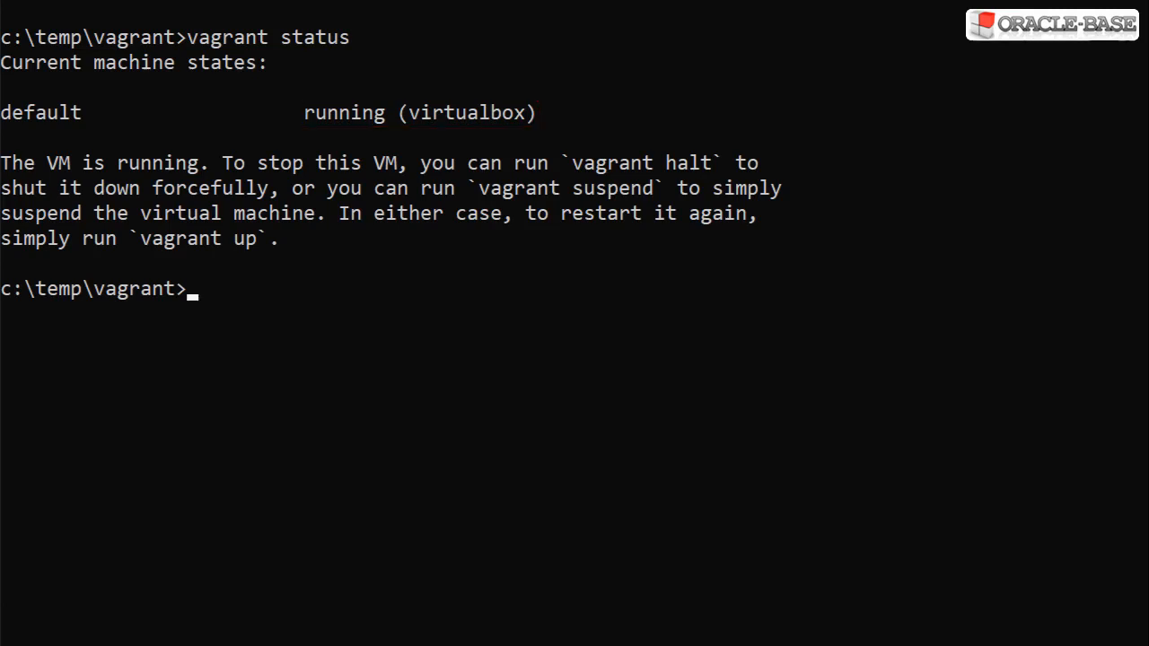
{"action": "type", "text": "vagrant halt"}
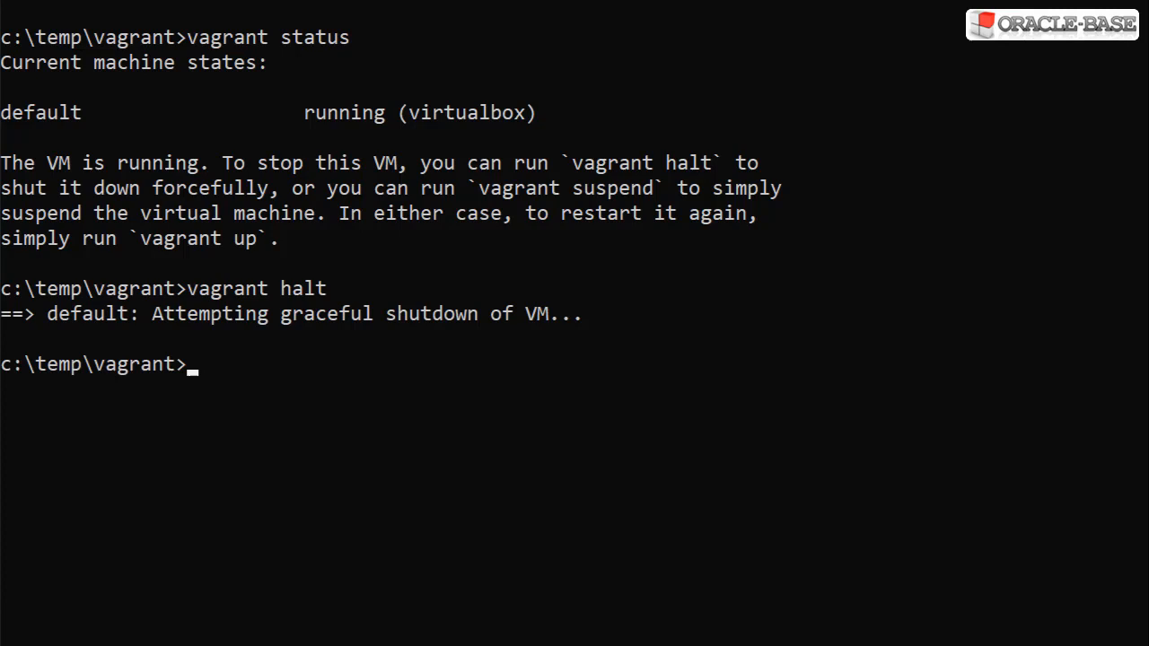
Bring the VM back up with 'vagrant up', then issue 'vagrant destroy -f'.
{"action": "type", "text": "vagrant up"}
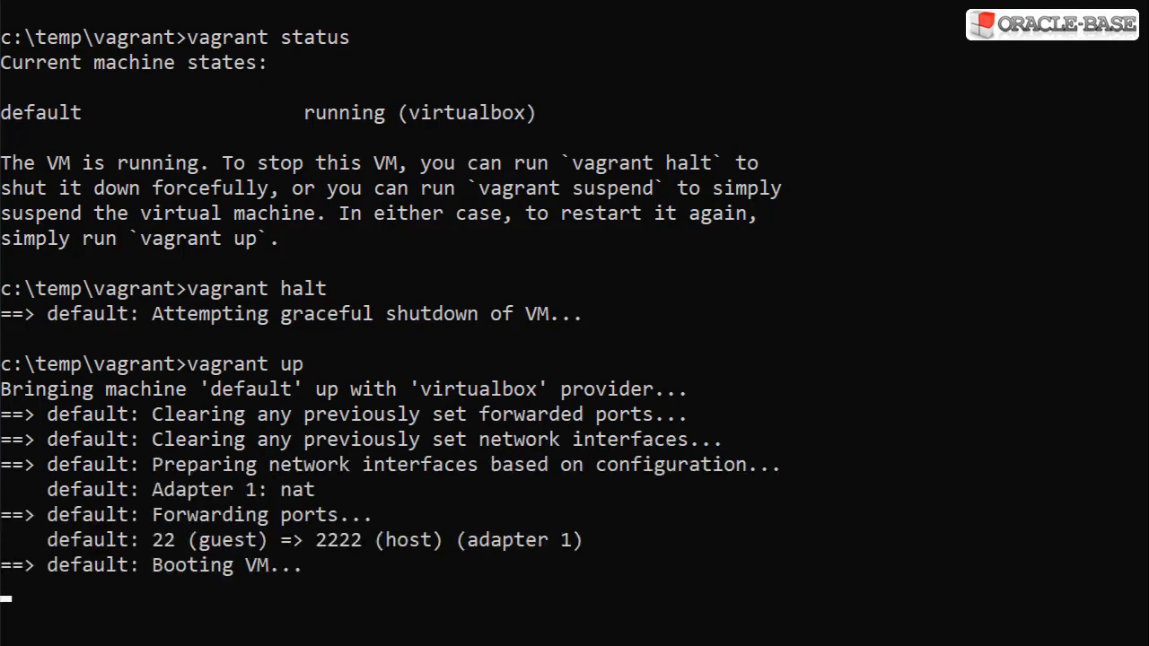
{"action": "scroll", "scroll_direction": "down", "scroll_amount": 3}
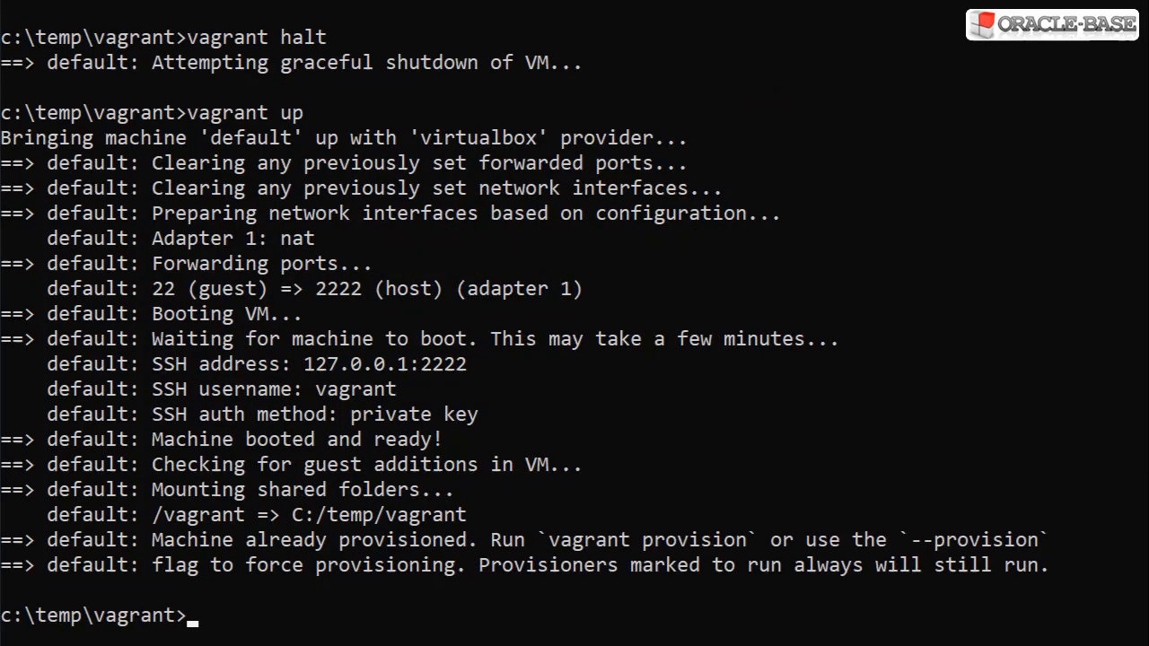
{"action": "type", "text": "vagrant"}
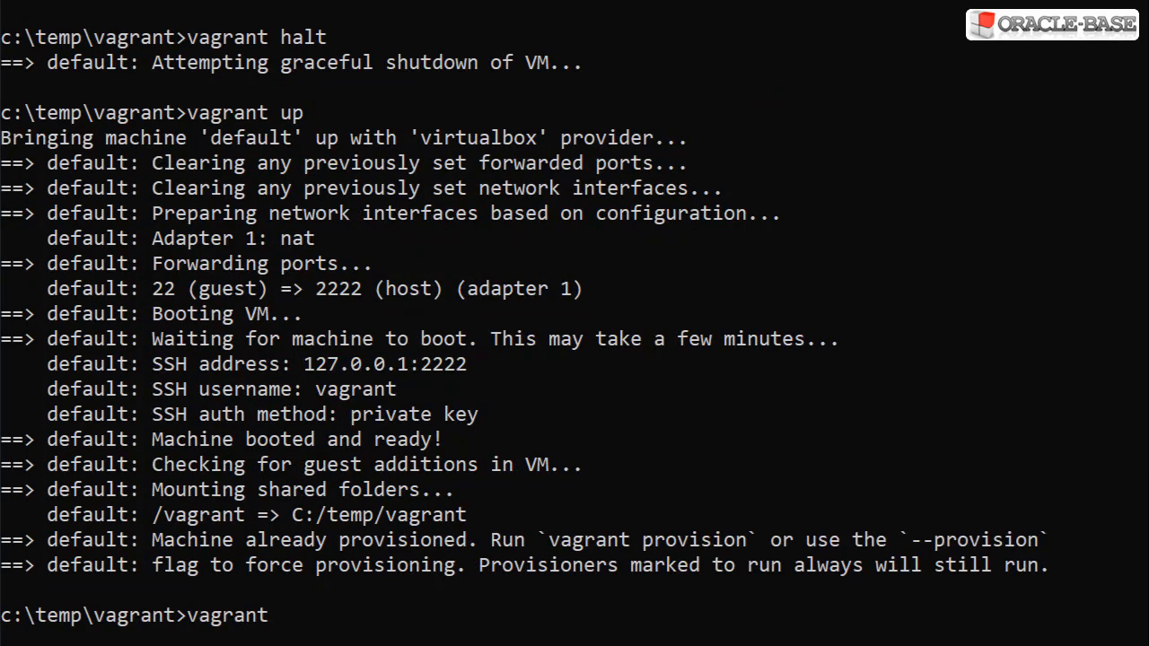
{"action": "type", "text": "destroy -f"}
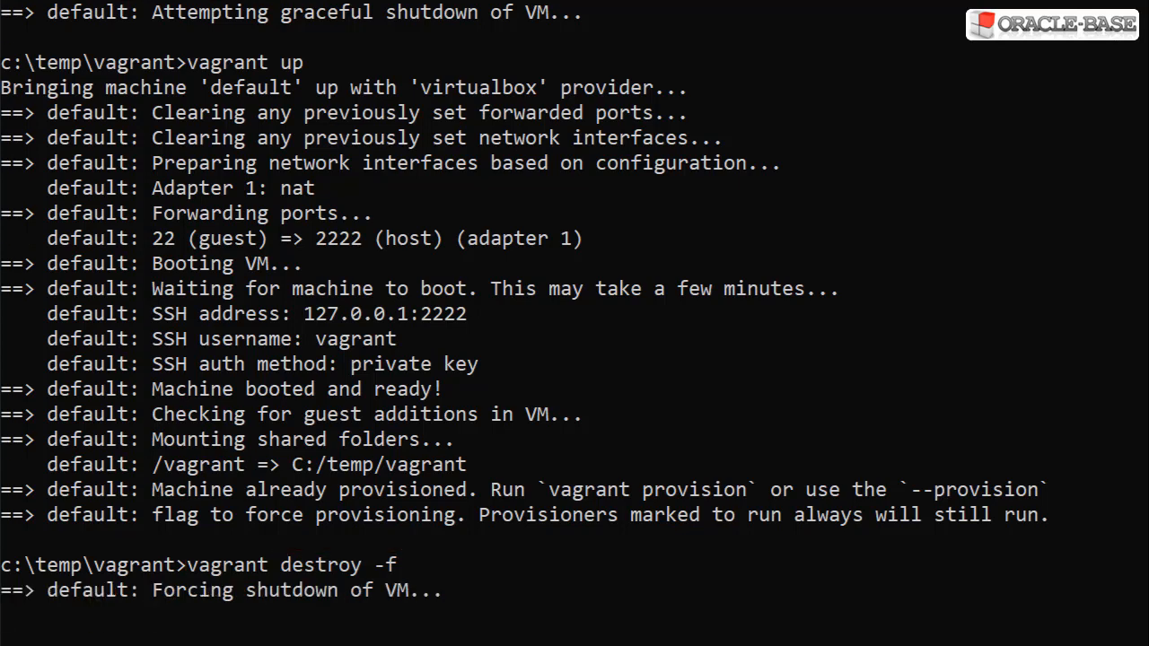
Let 'vagrant destroy -f' tear down the VM without confirmation.
{"action": "scroll", "scroll_direction": "down", "scroll_amount": 3}
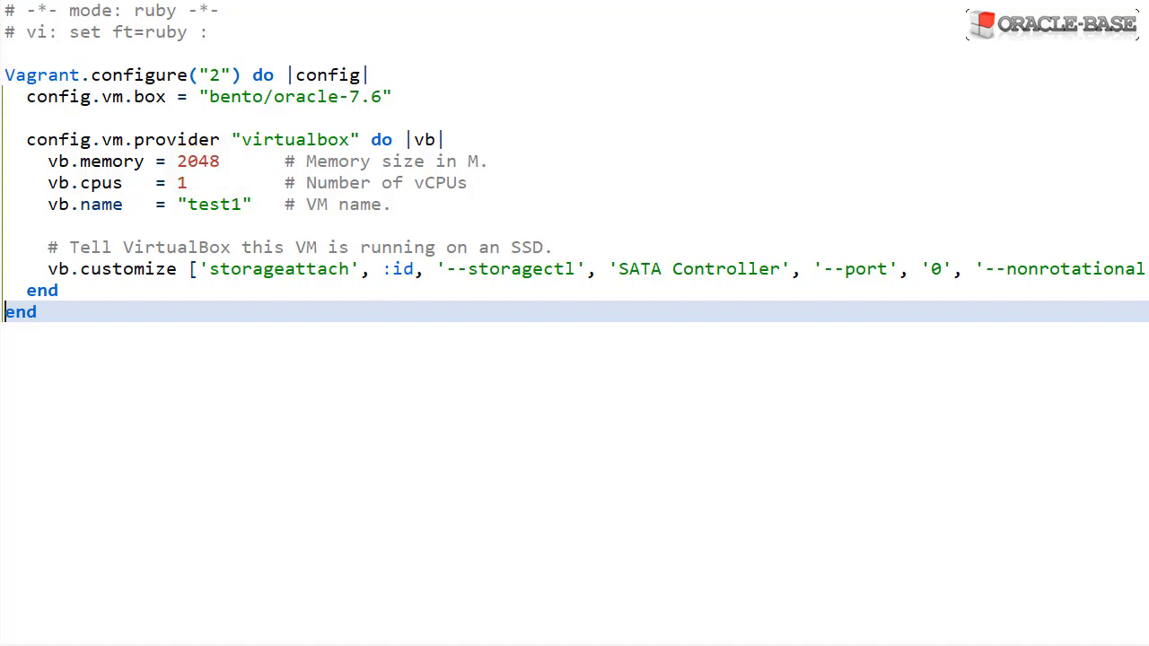
Set the Vagrantfile provider block to 2048 MB memory, 1 CPU, name test1 and a nonrotational disk.
{"action": "double_click", "coordinate": [181, 183]}
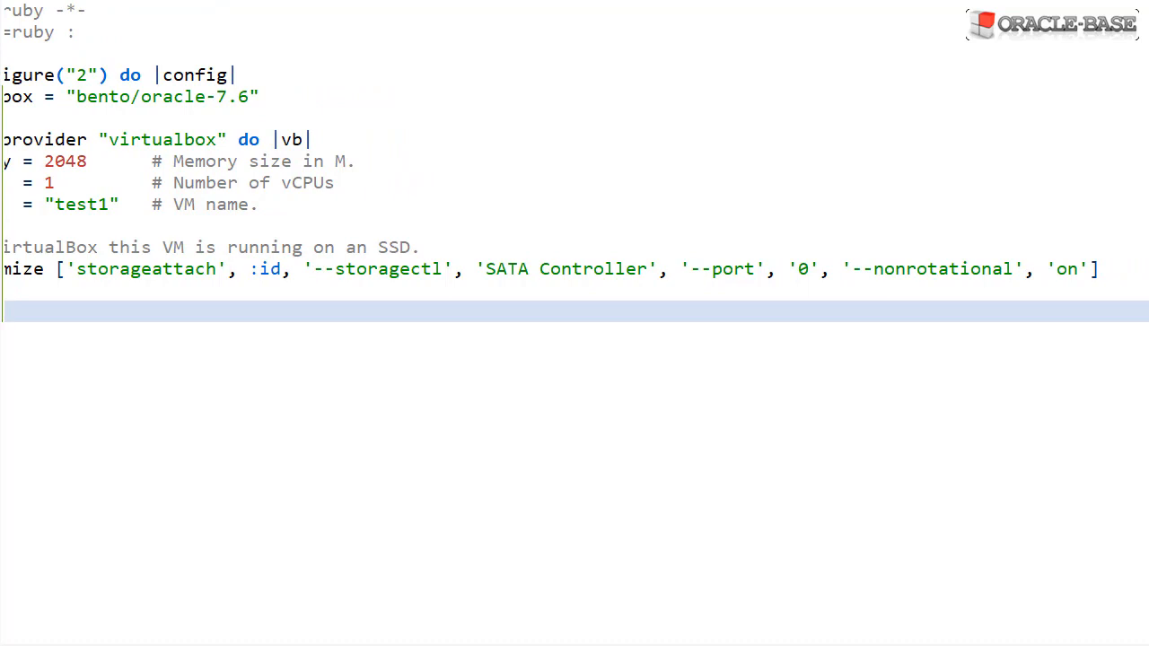
{"action": "scroll", "scroll_direction": "left", "scroll_amount": 3}
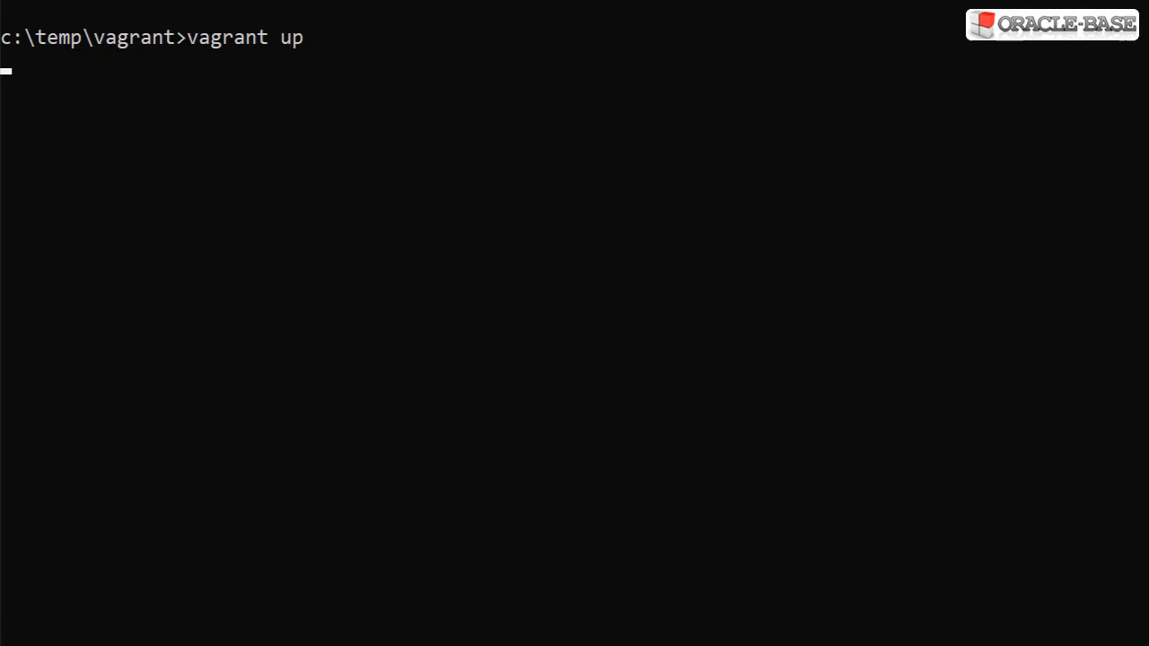
Run 'vagrant up' to build and boot the VM from the updated Vagrantfile.
{"action": "key", "text": "enter"}
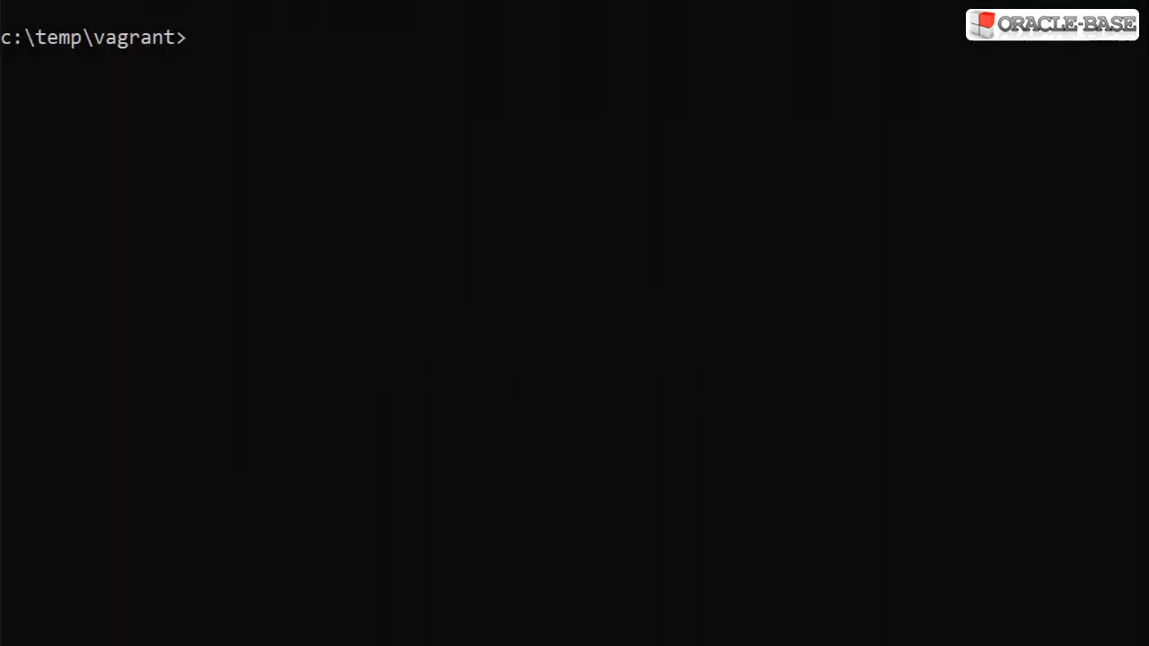
Log into the VM with 'vagrant ssh', become root with 'sudo su -', then exit both shells.
{"action": "type", "text": "vagrant ssh"}
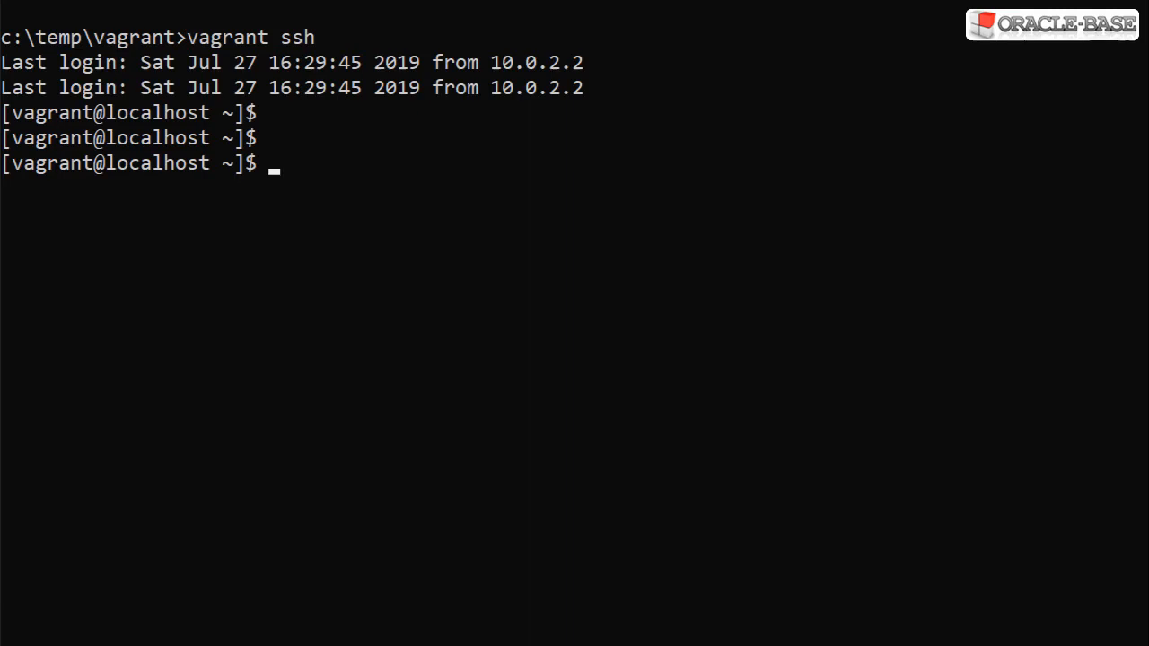
{"action": "type", "text": "sudo"}
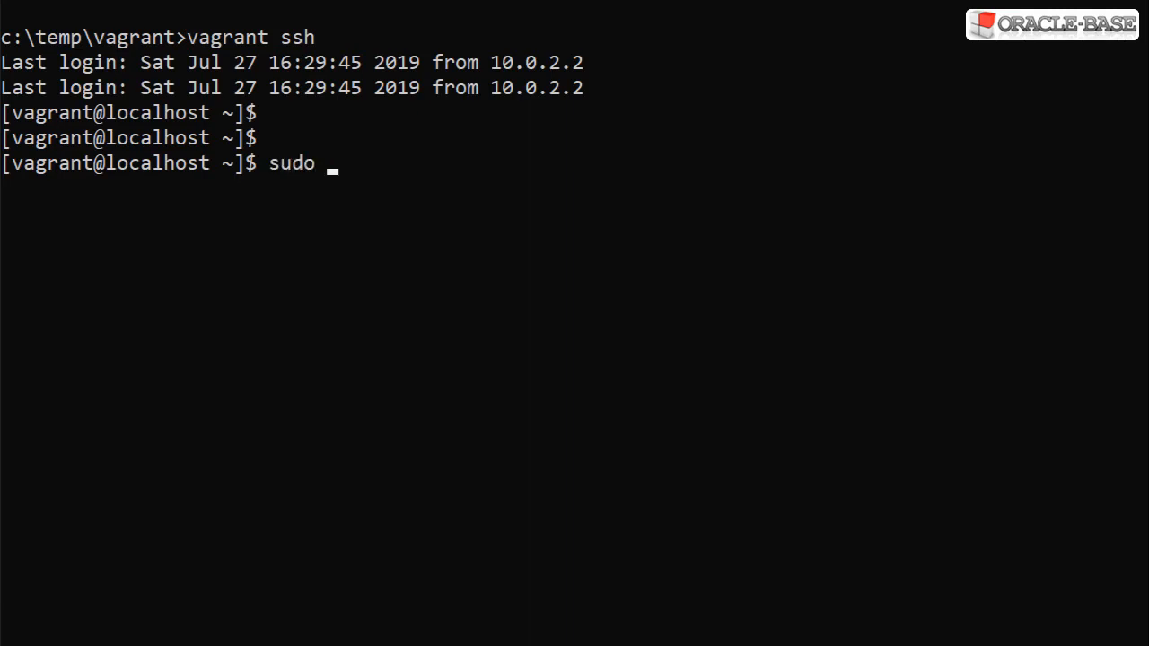
{"action": "type", "text": "su -"}
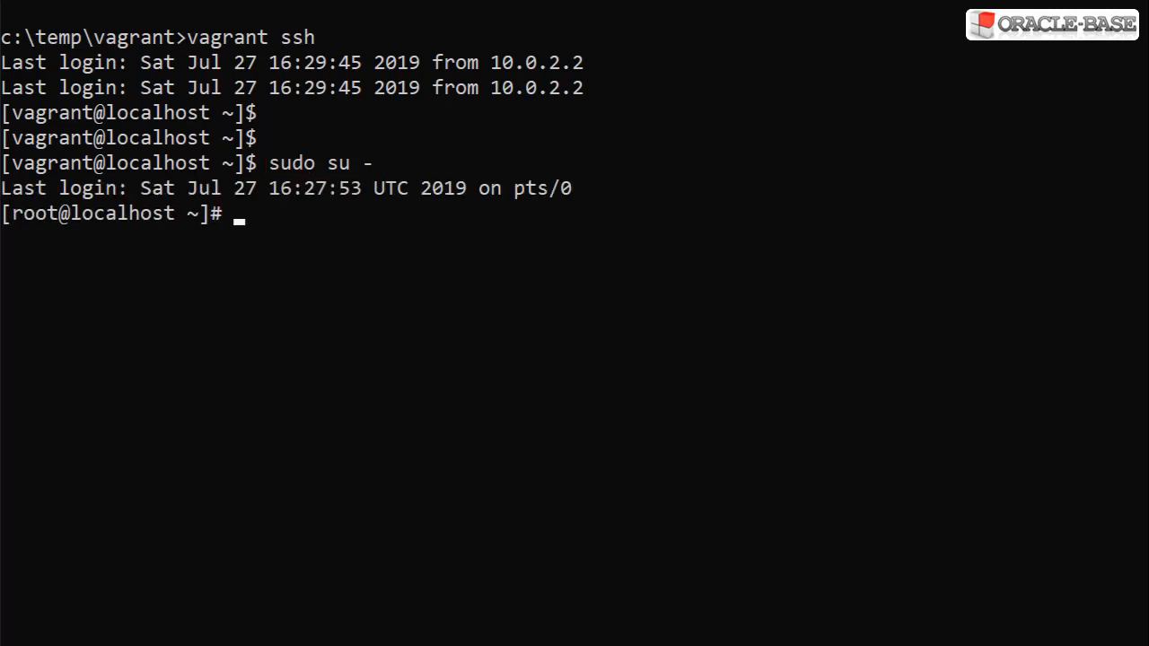
{"action": "type", "text": "e"}
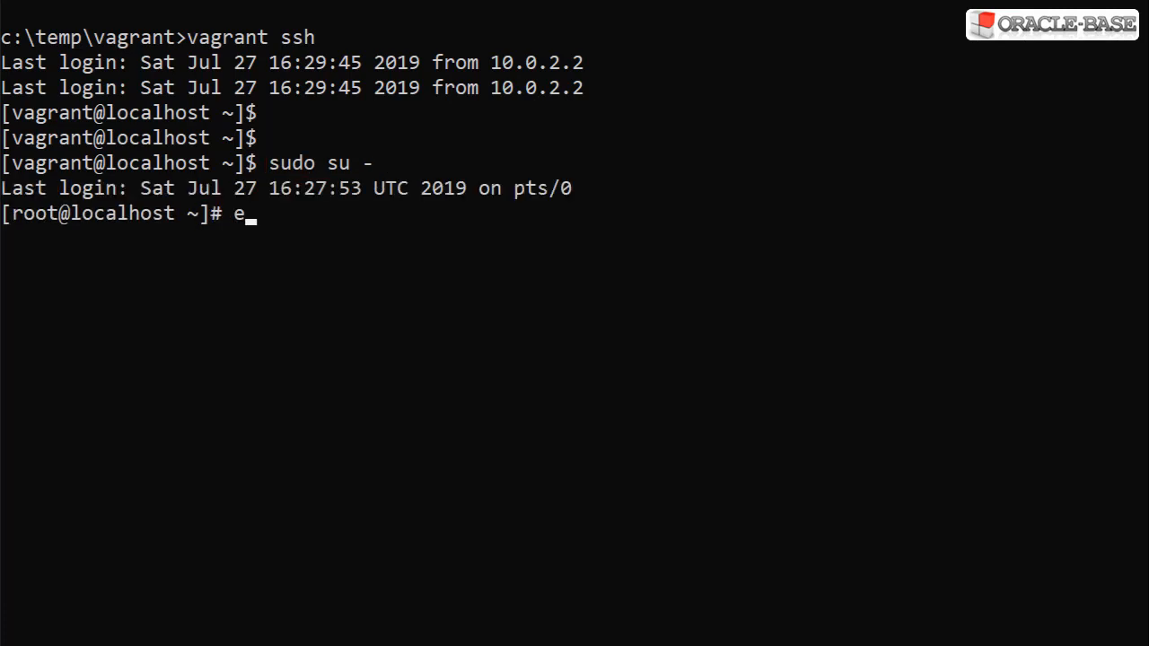
{"action": "type", "text": "xit"}
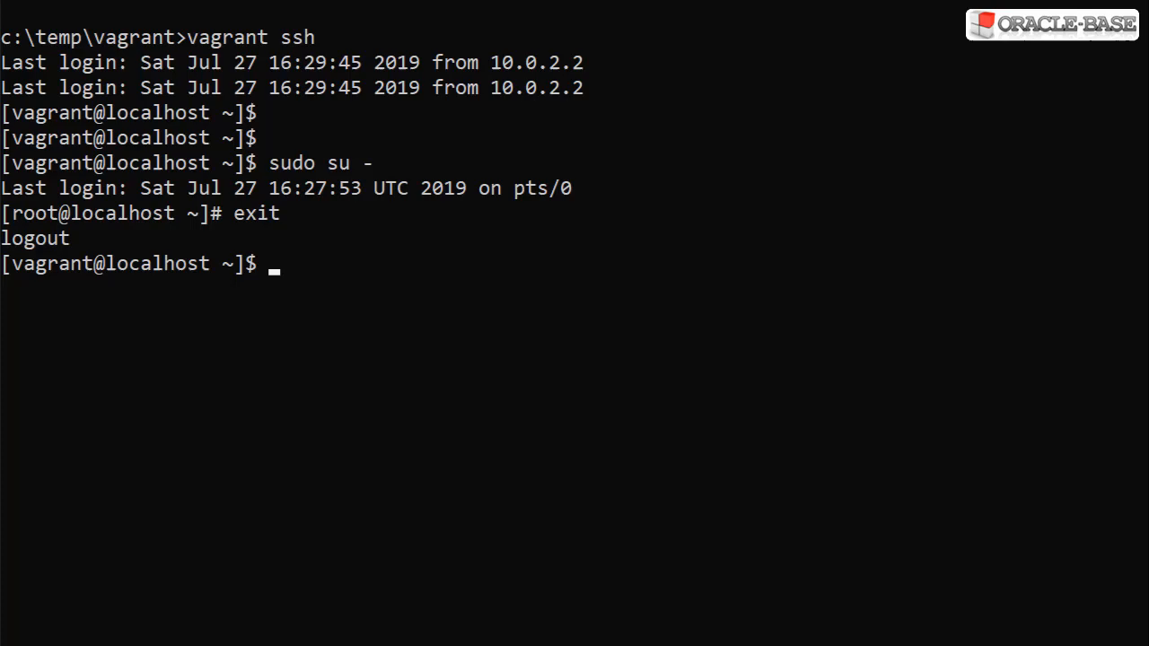
{"action": "type", "text": "exit"}
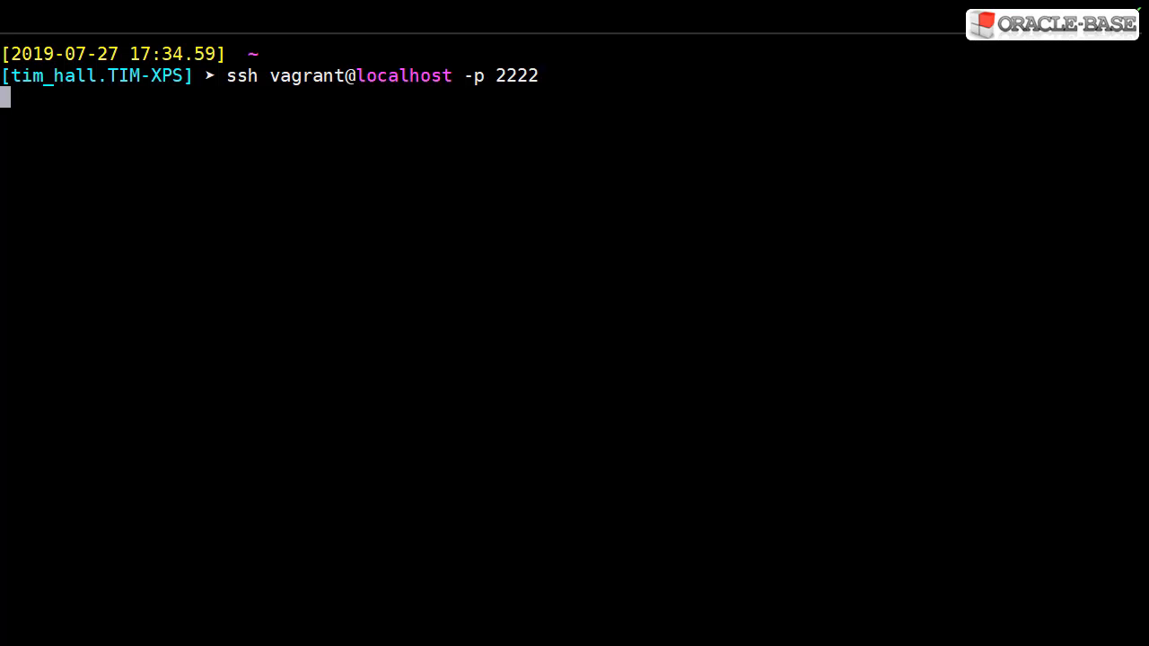
SSH to vagrant@localhost on port 2222, become root, exit, then list /vagrant inside the VM.
{"action": "key", "text": "Return"}
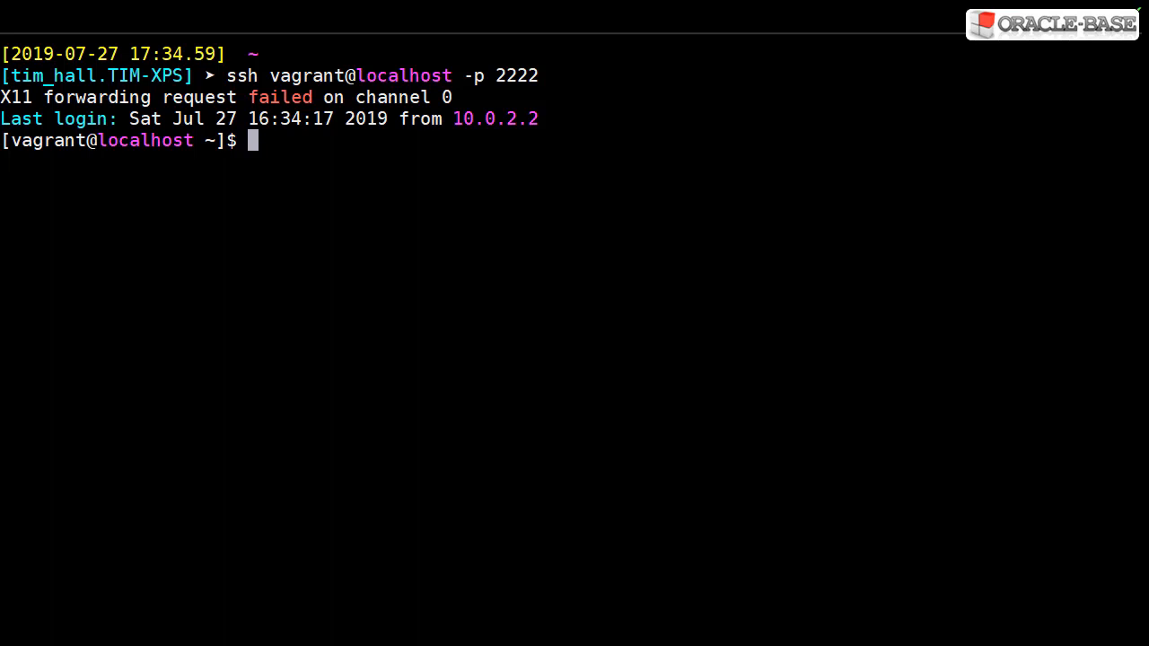
{"action": "type", "text": "sudo su -"}
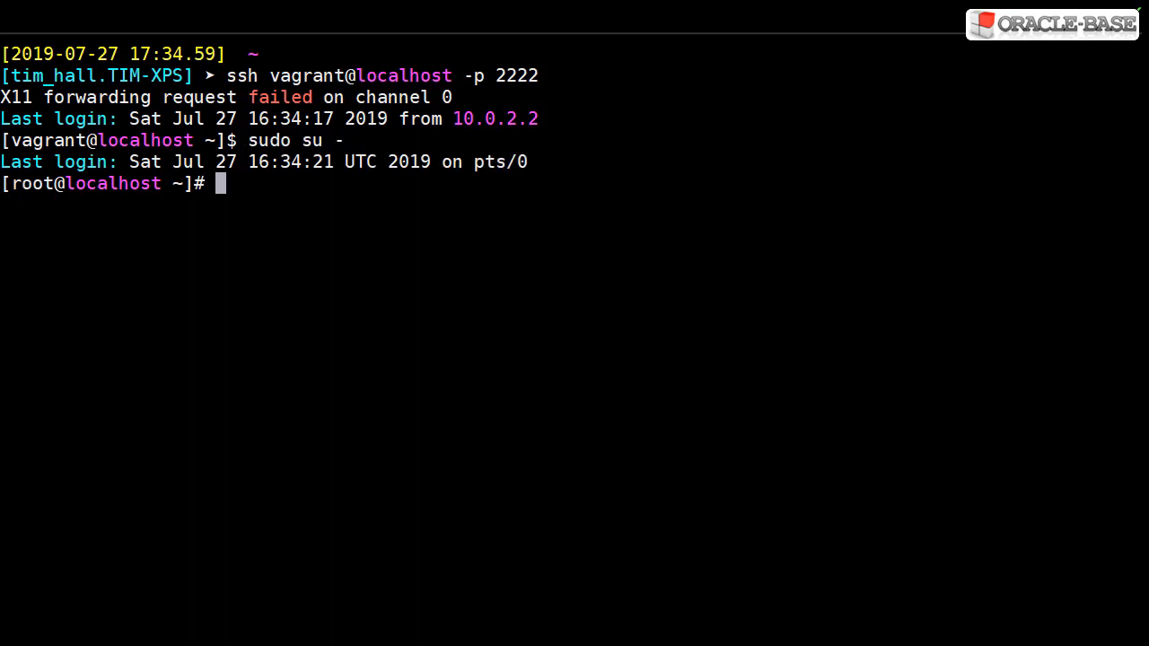
{"action": "type", "text": "exit"}
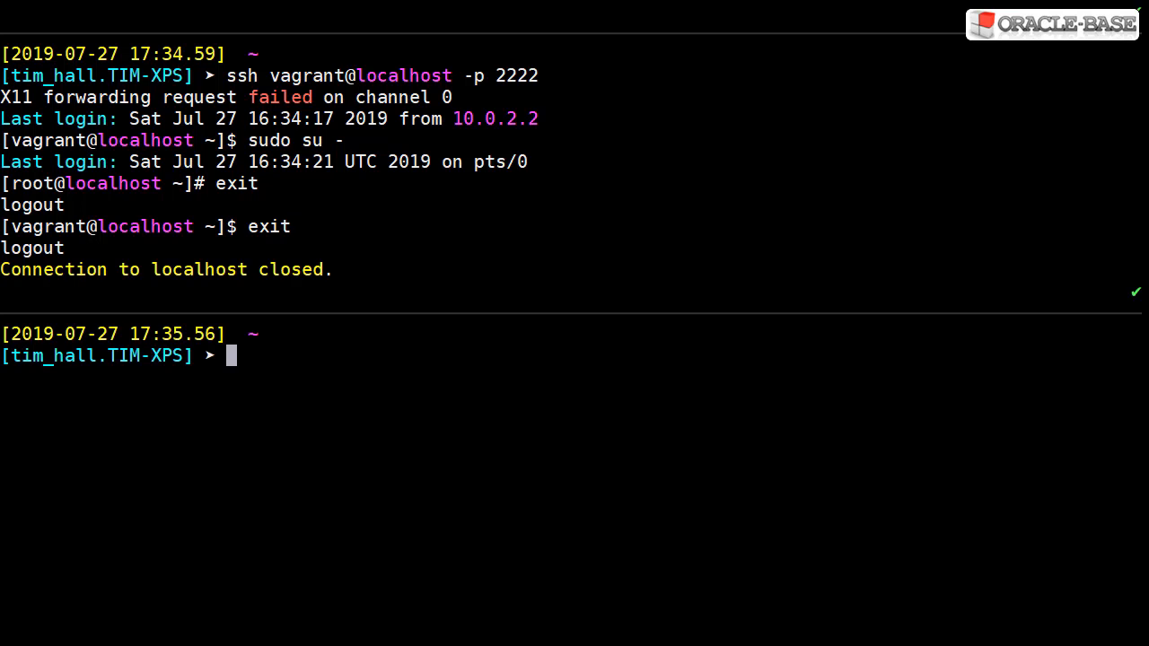
{"action": "type", "text": "ls /vagrant"}
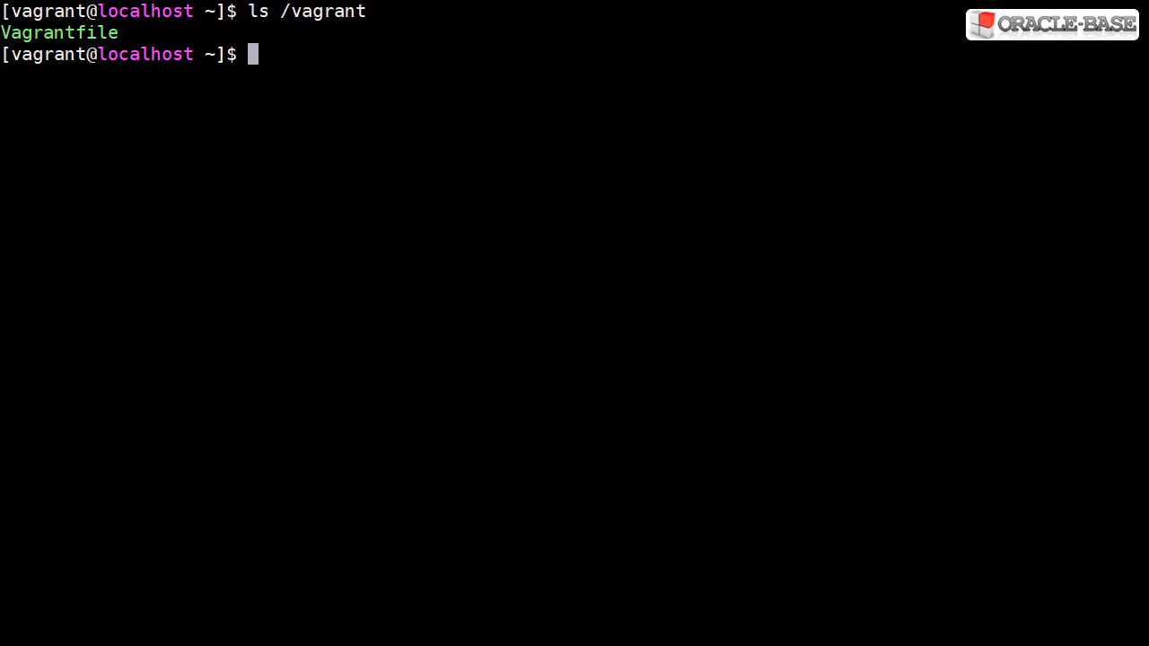
Create /vagrant/scripts and write setup.sh containing 'sudo yum install -y zip unzip'.
{"action": "type", "text": "mkdir -p /vagrant/scripts"}
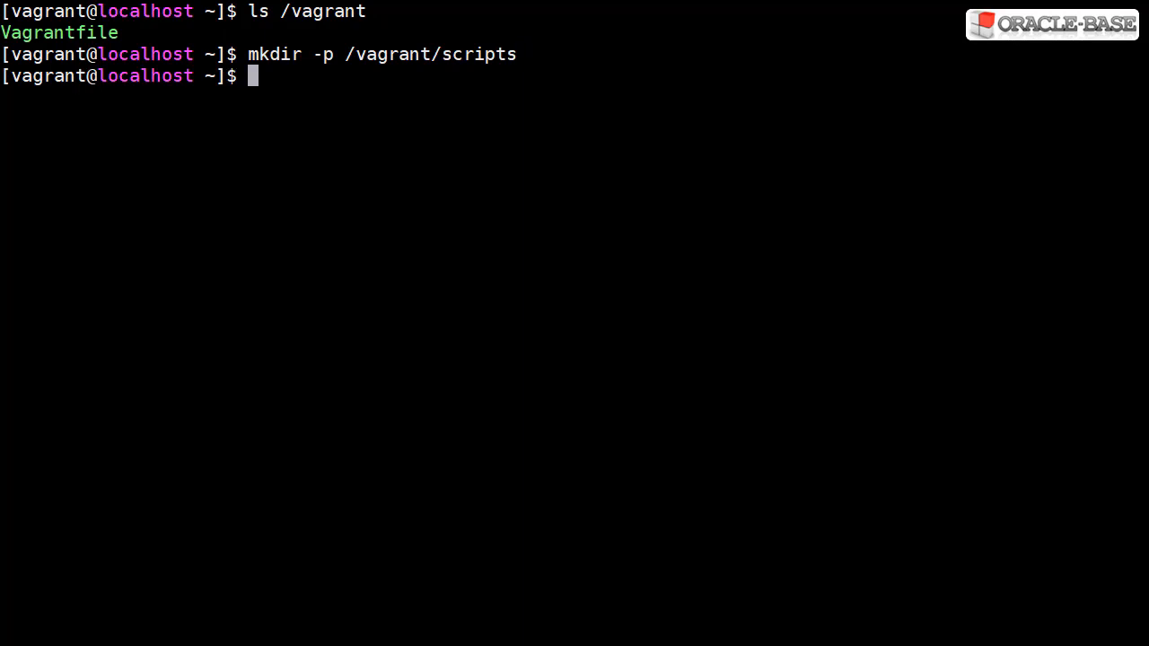
{"action": "type", "text": "echo \"sudo yum install -y zip unzip\" > /vagrant/scripts/setup.sh"}
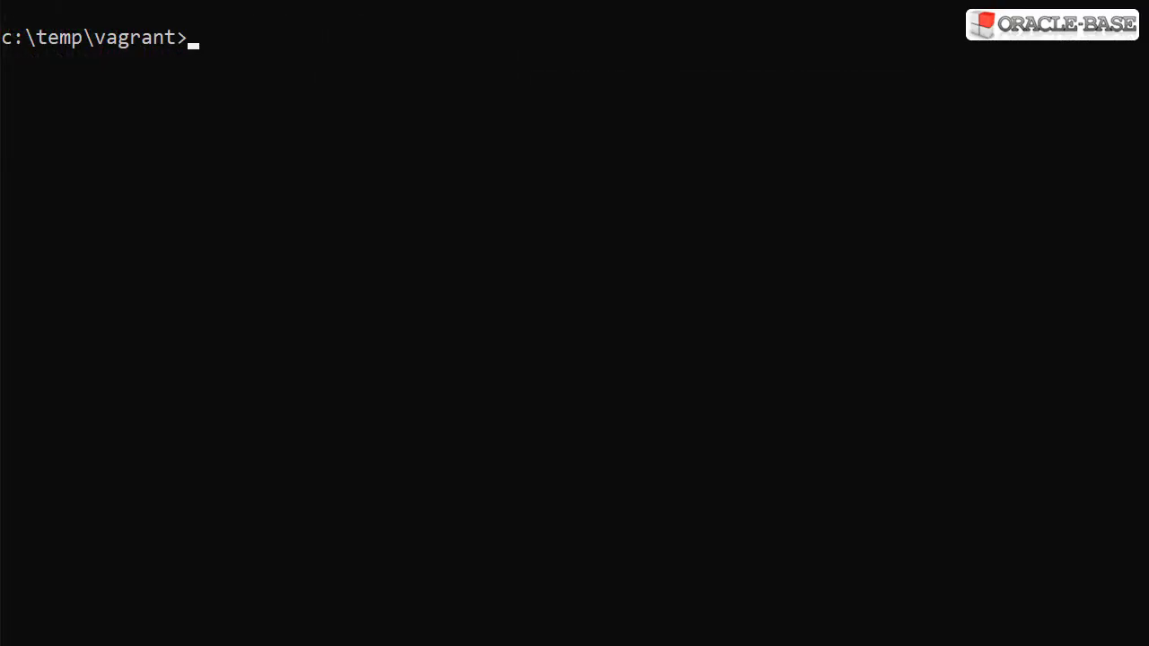
{"action": "type", "text": "dir"}
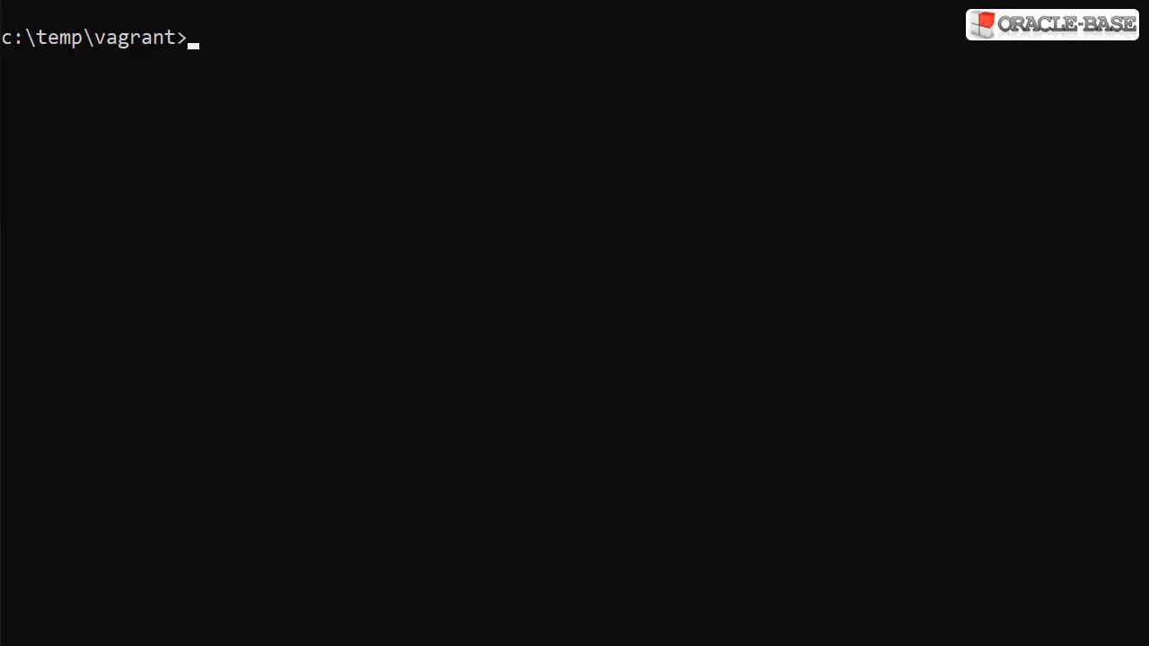
Destroy the VM with vagrant destroy so the next vagrant up runs the setup.sh provisioner.
{"action": "type", "text": "vagrant"}
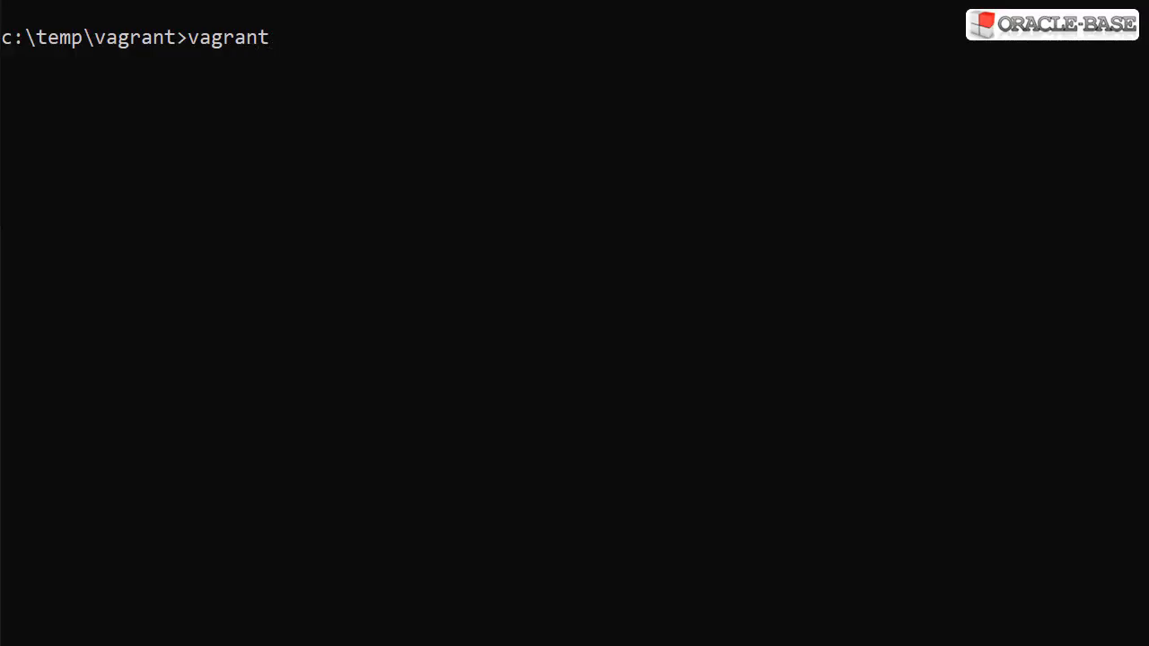
{"action": "type", "text": "destroy"}
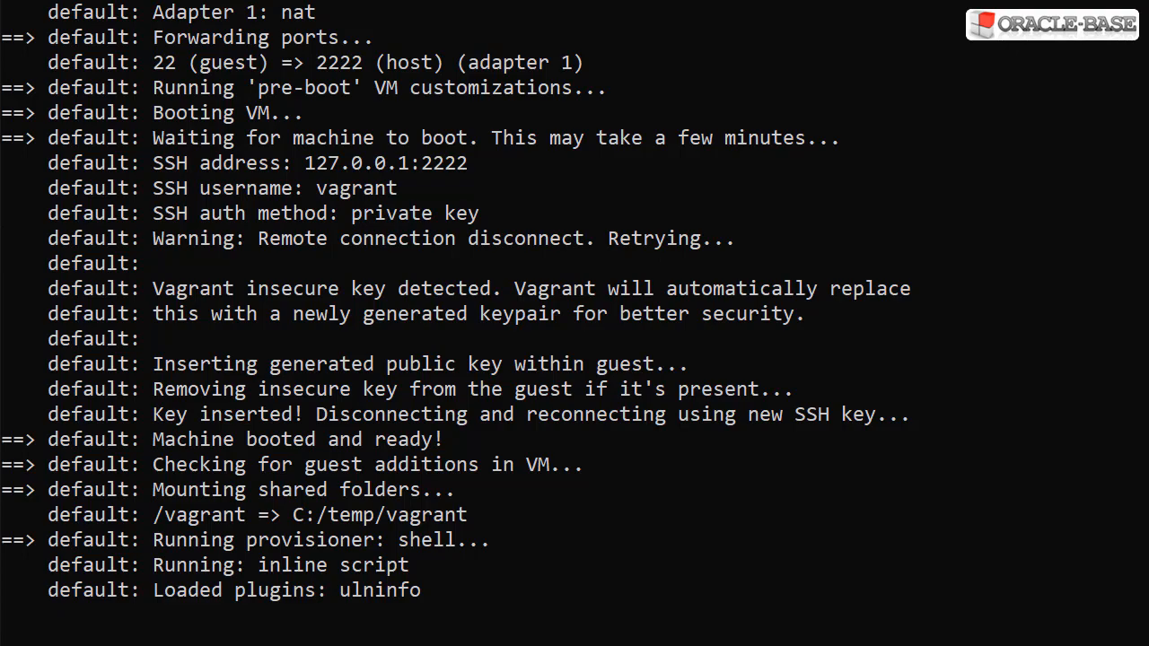
{"action": "scroll", "scroll_direction": "down", "scroll_amount": 3}
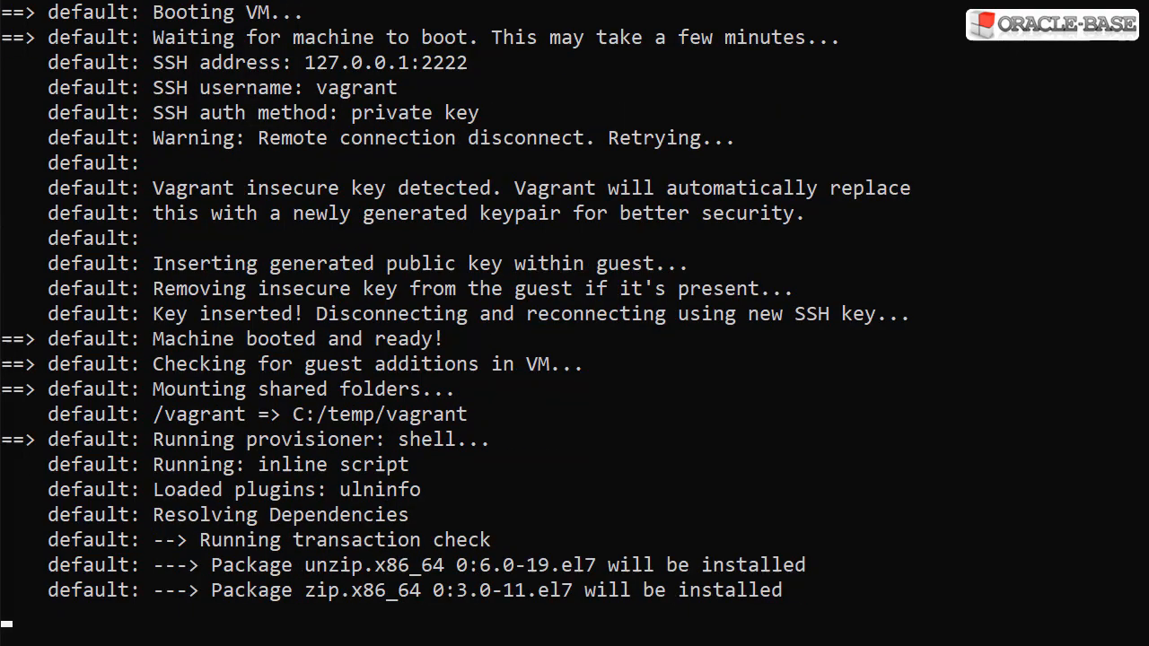